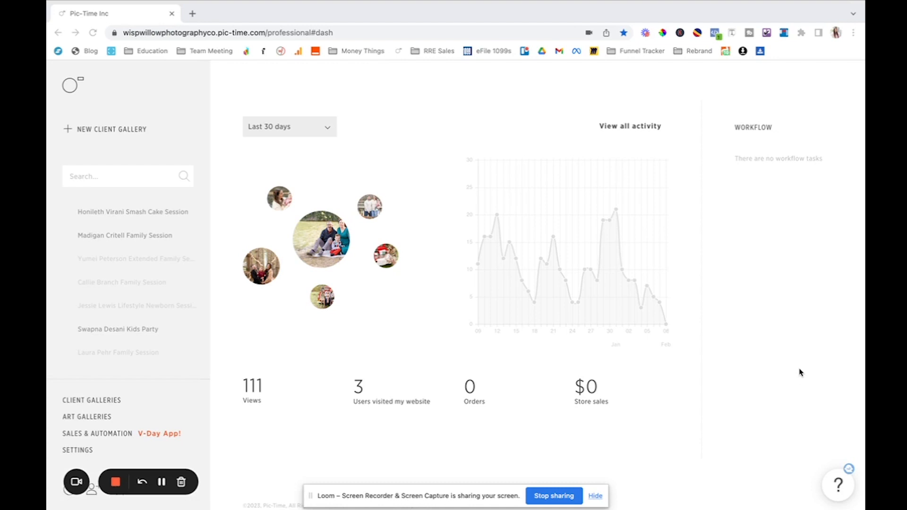
mouse_move(517, 183)
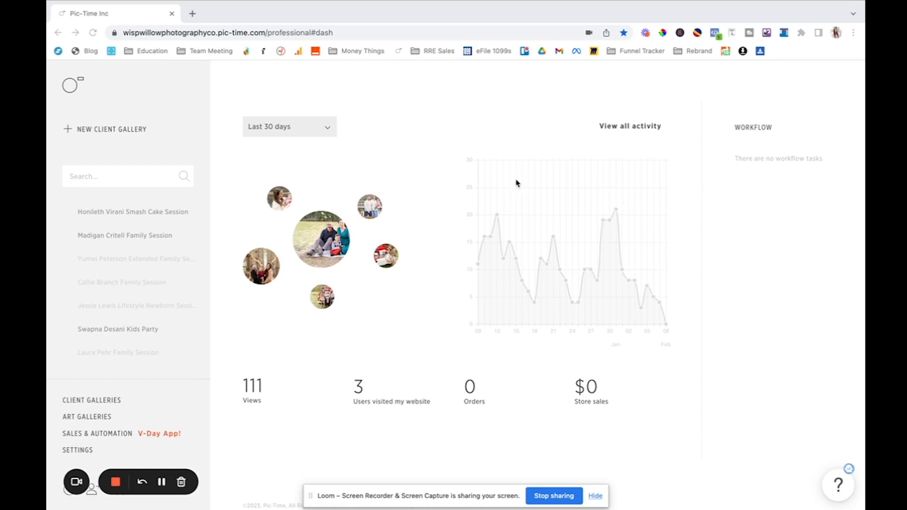
mouse_move(297, 307)
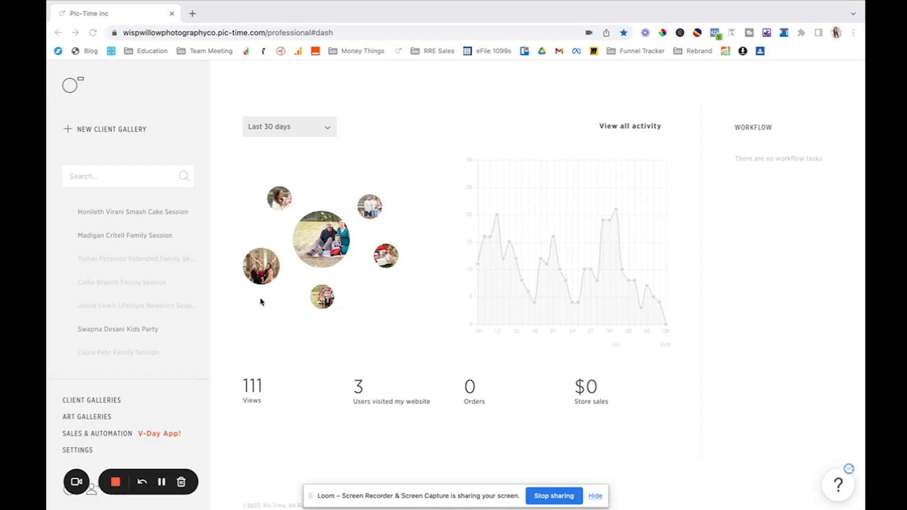
mouse_move(576, 179)
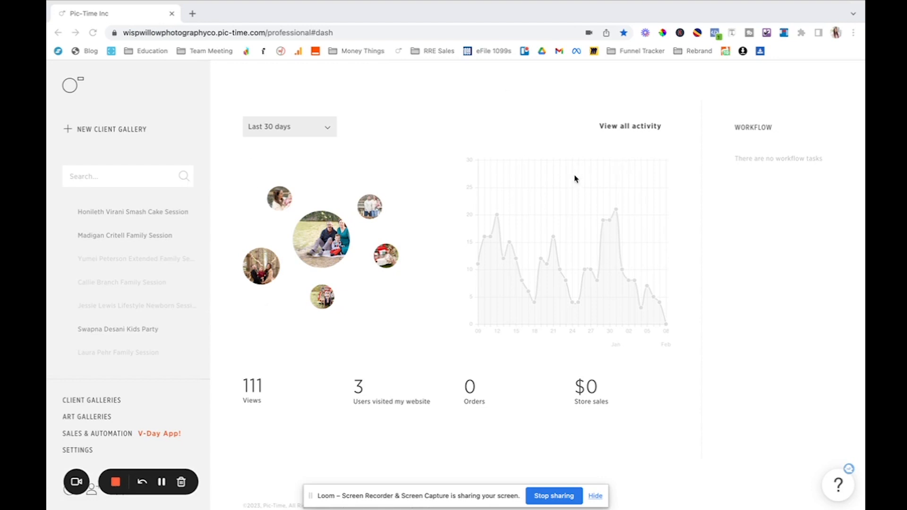
mouse_move(210, 430)
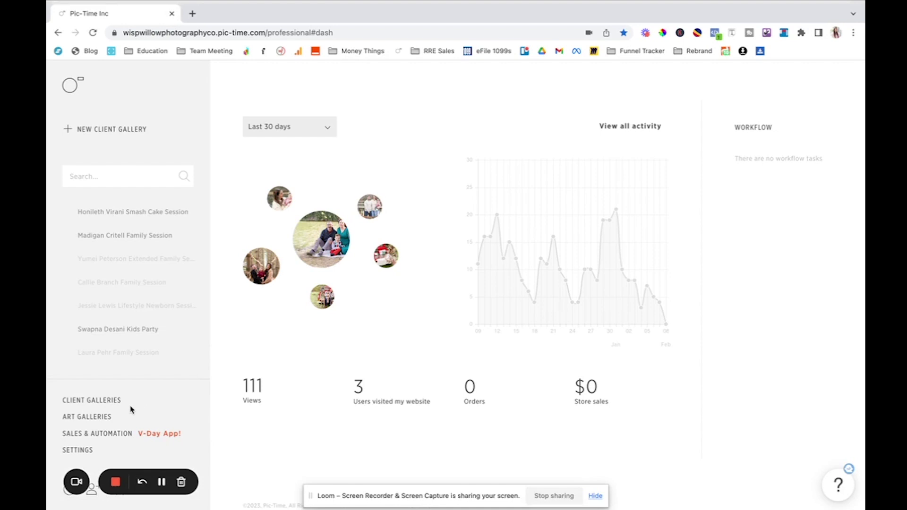
mouse_move(231, 96)
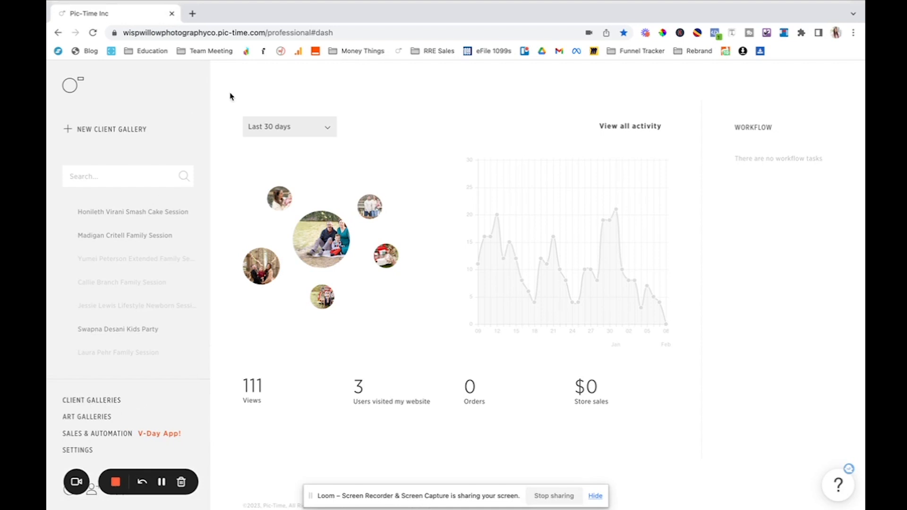
mouse_move(415, 282)
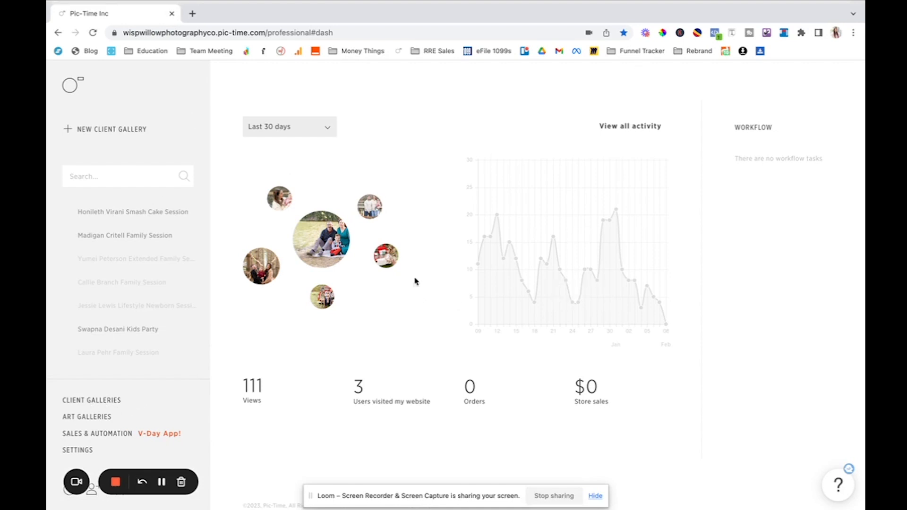
mouse_move(359, 312)
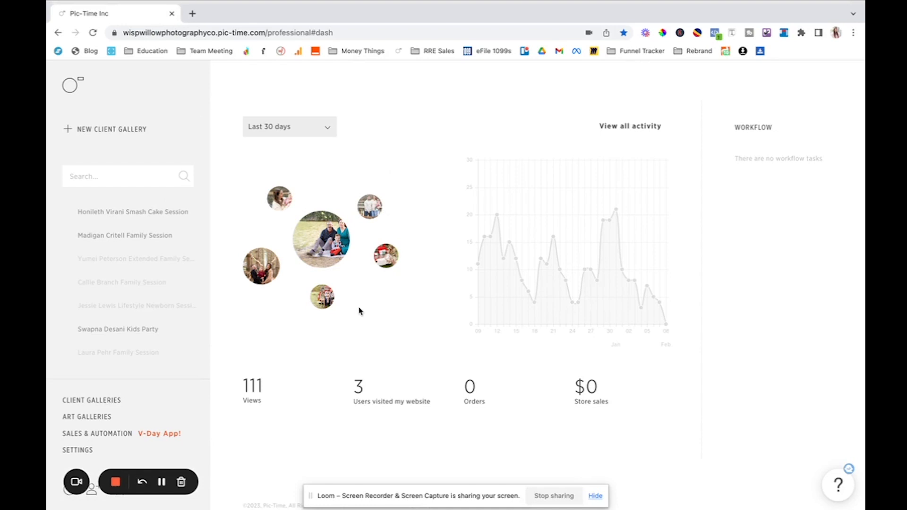
mouse_move(363, 411)
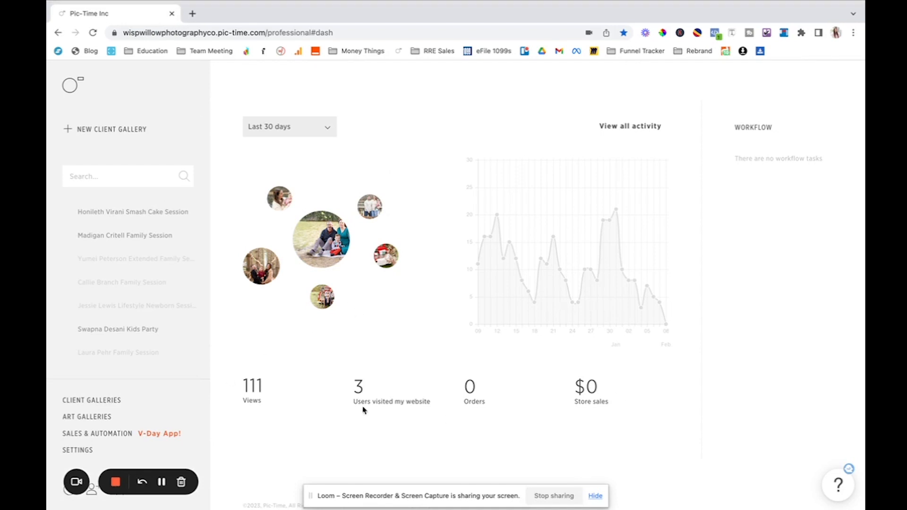
mouse_move(571, 414)
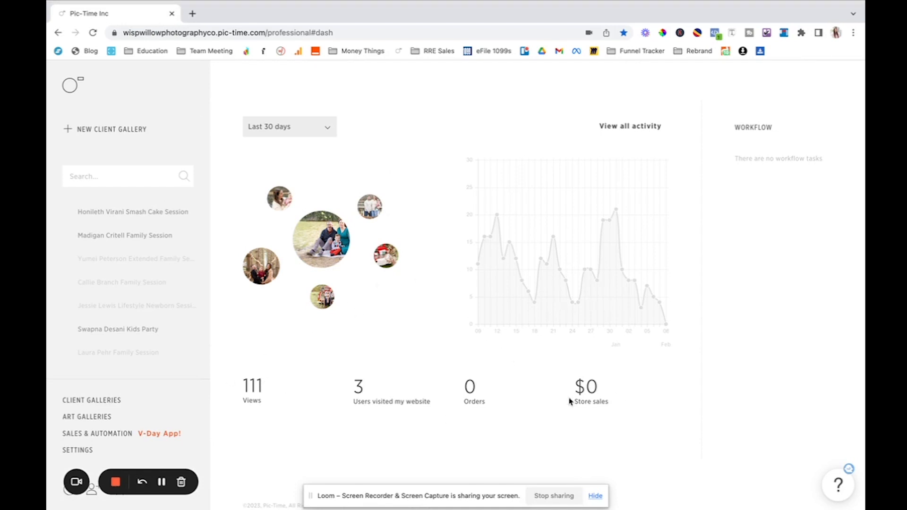
mouse_move(697, 329)
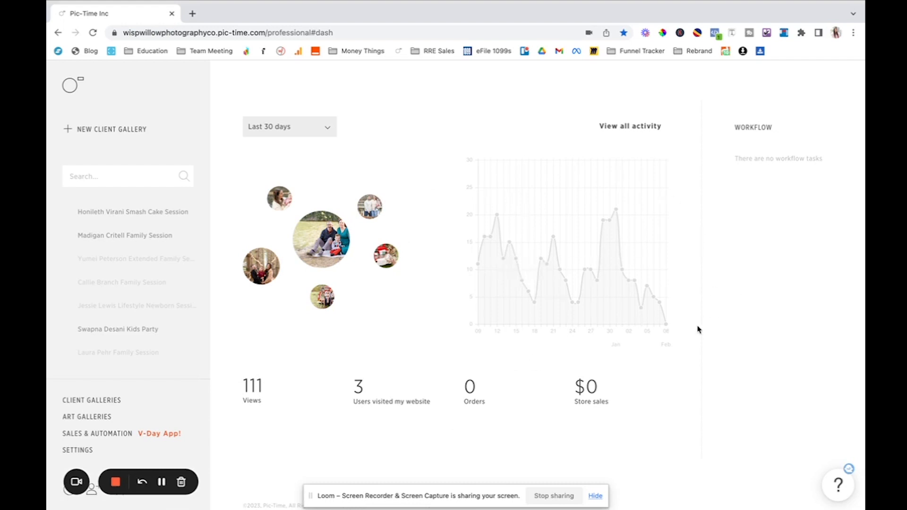
mouse_move(625, 415)
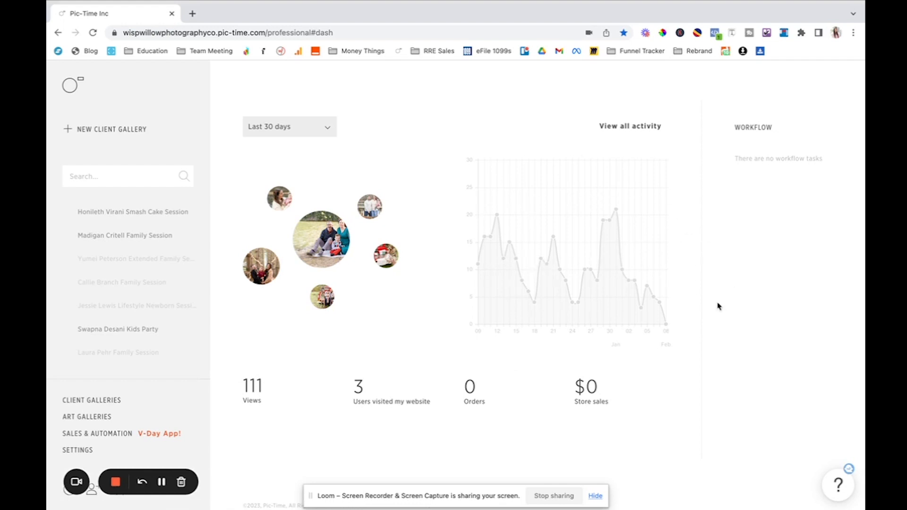
mouse_move(687, 300)
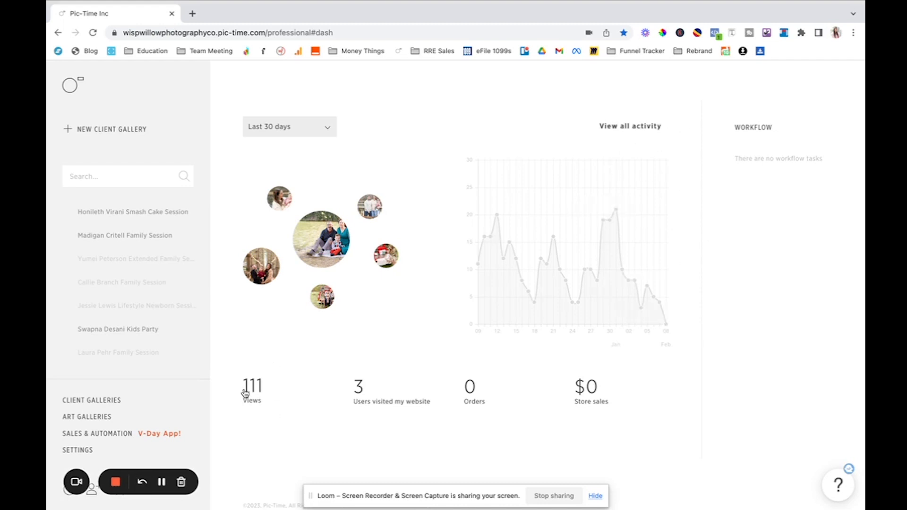
mouse_move(354, 373)
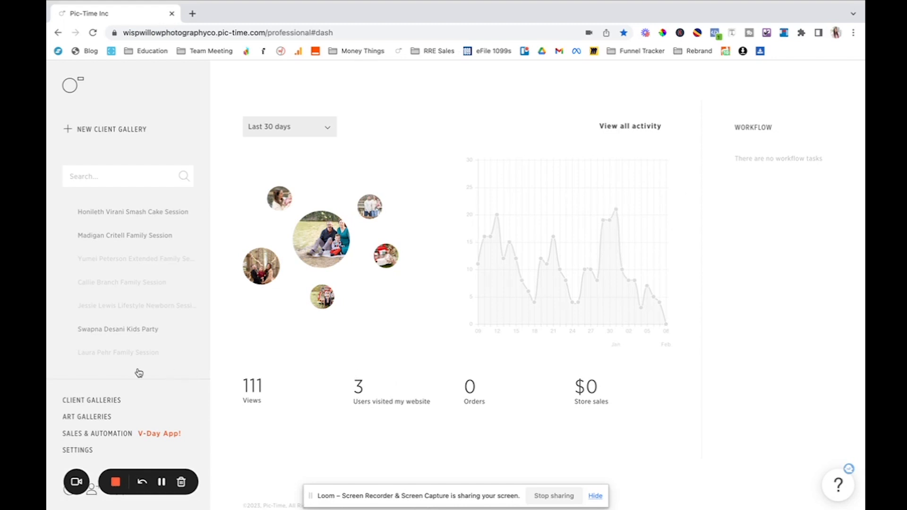
- Open the Profile settings page with business account, address and time/locale details
click(127, 176)
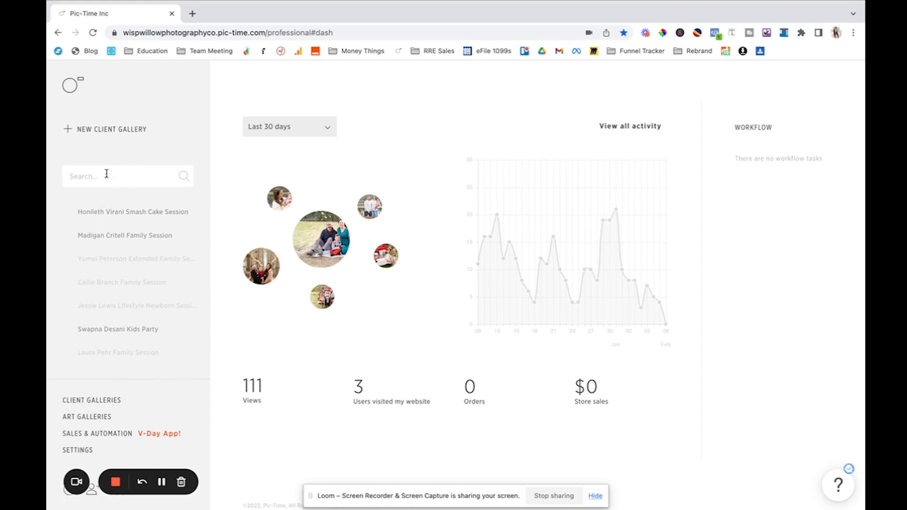
mouse_move(78, 375)
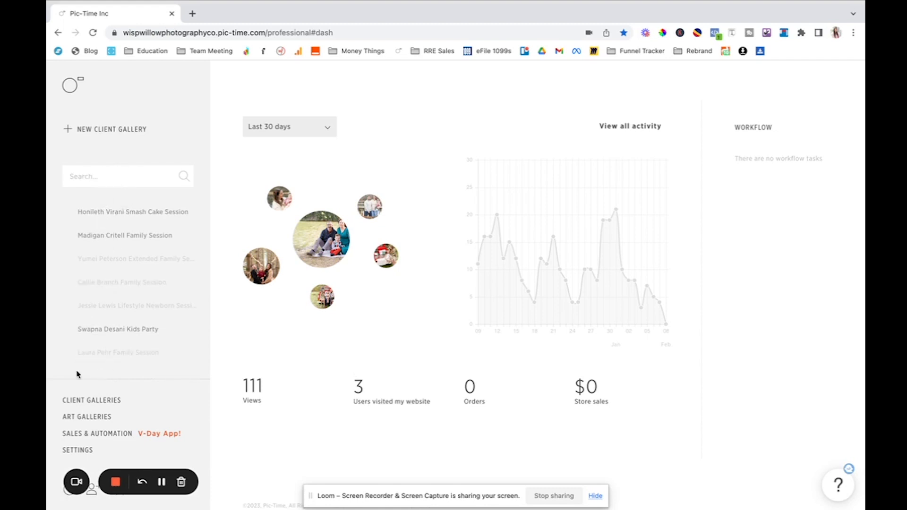
mouse_move(143, 214)
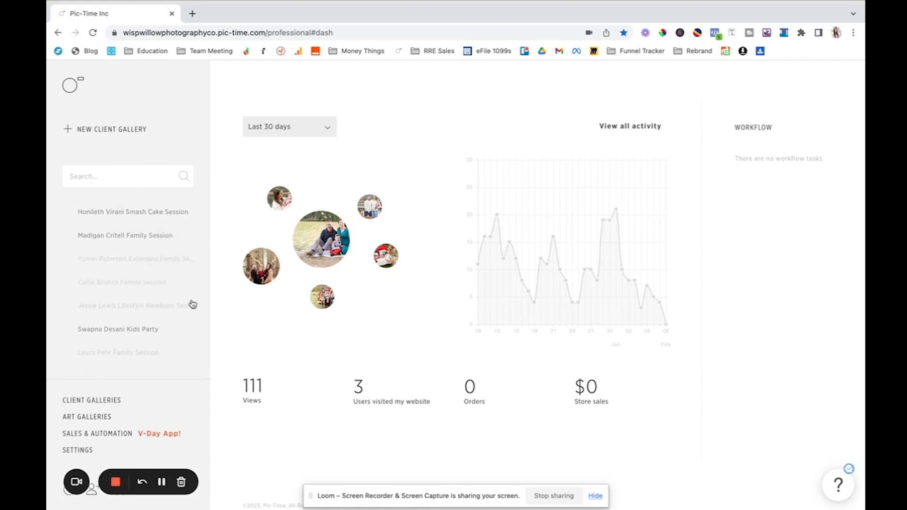
mouse_move(192, 342)
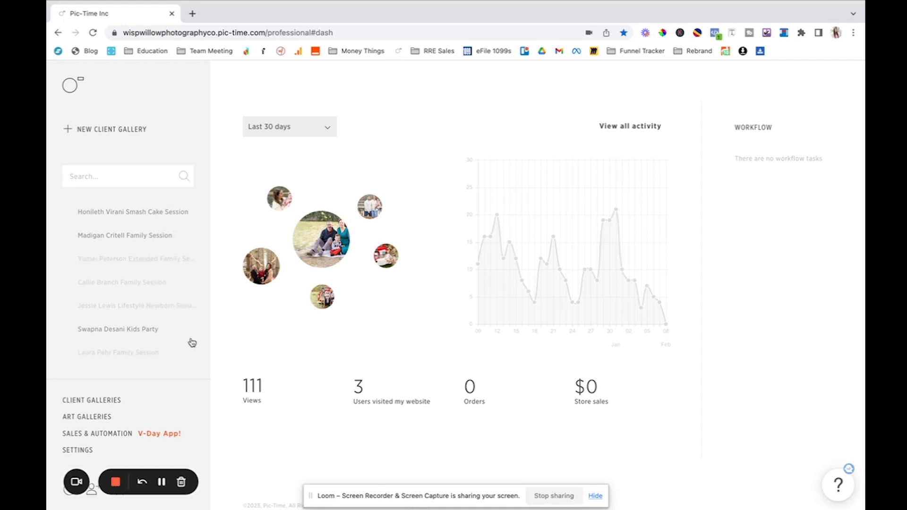
mouse_move(118, 413)
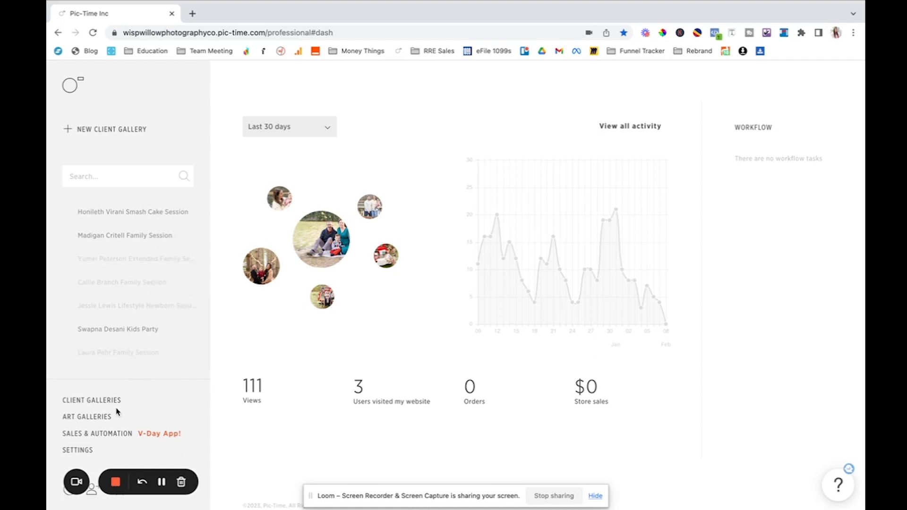
mouse_move(142, 408)
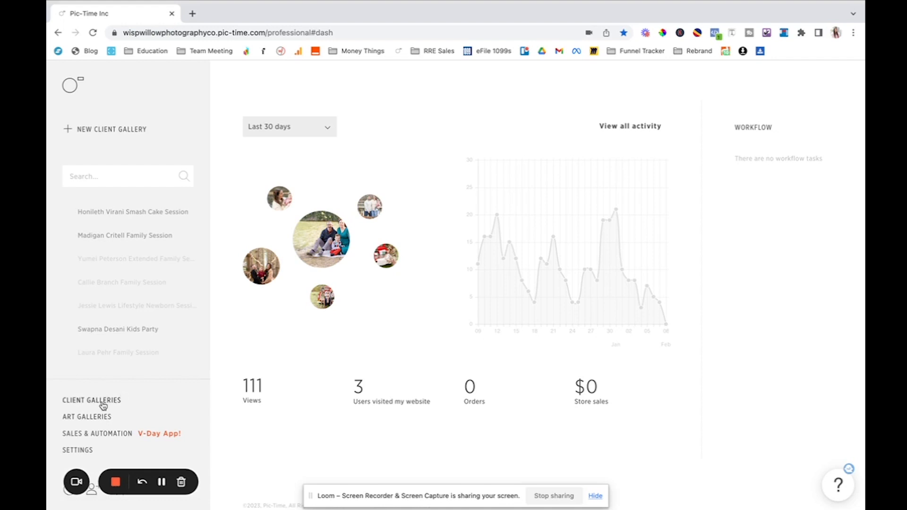
mouse_move(115, 404)
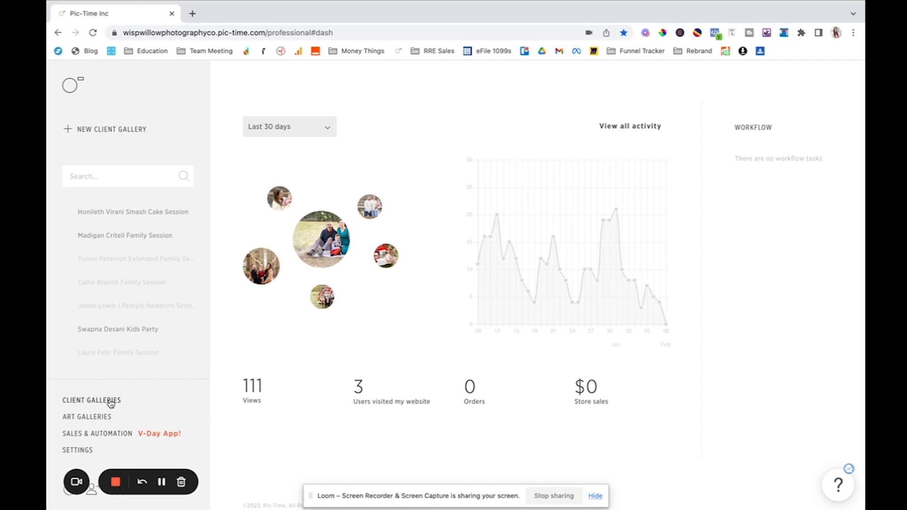
mouse_move(100, 405)
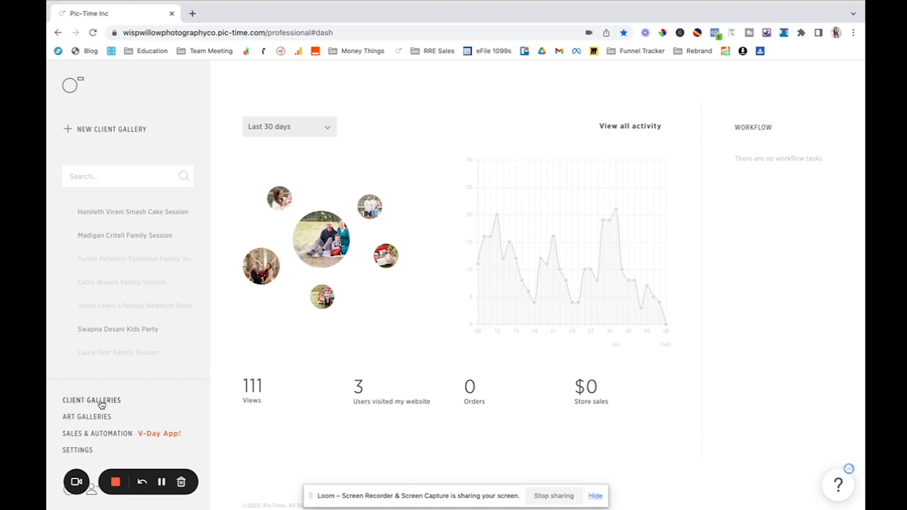
mouse_move(68, 419)
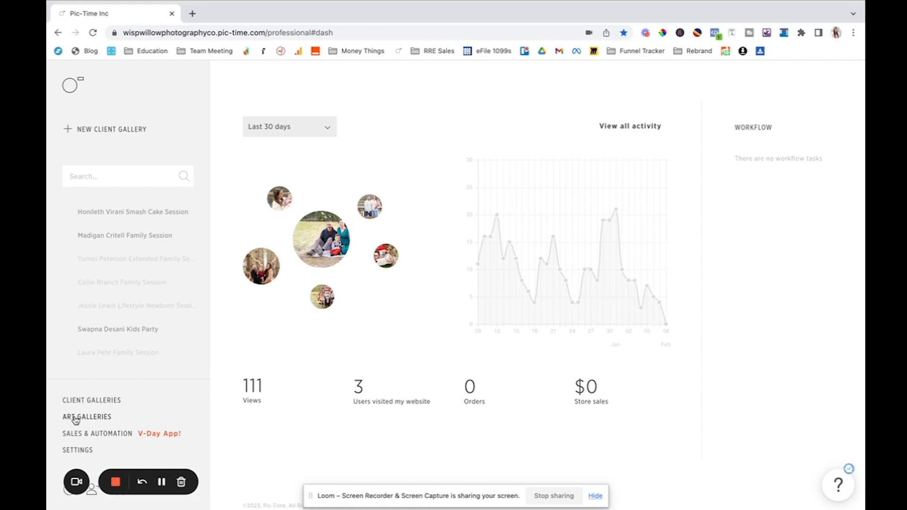
mouse_move(76, 439)
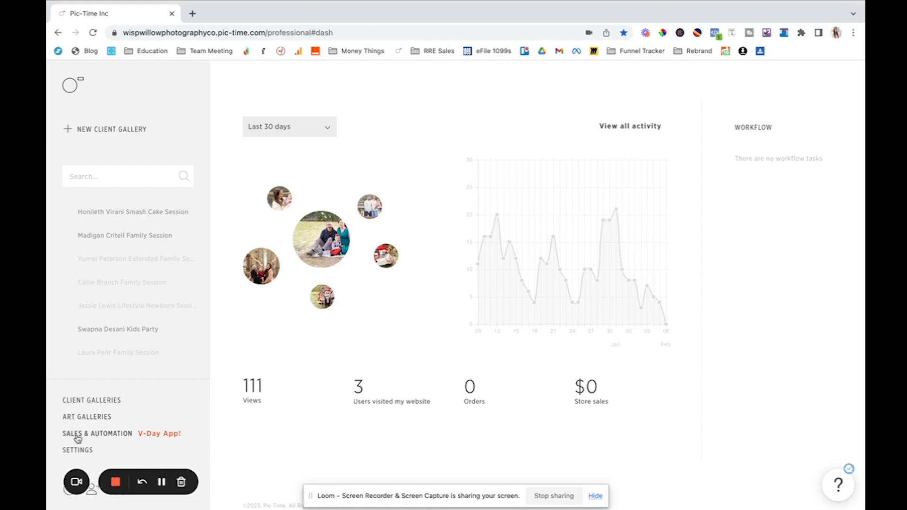
mouse_move(76, 456)
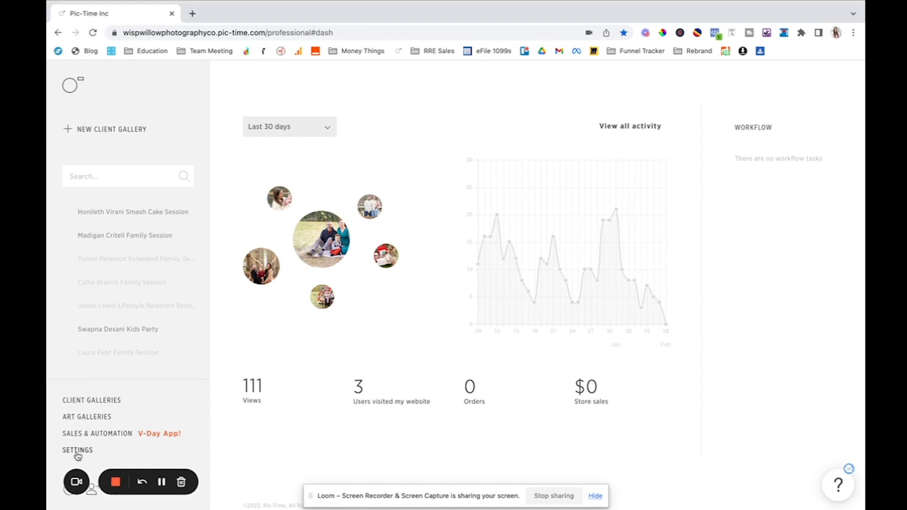
mouse_move(91, 442)
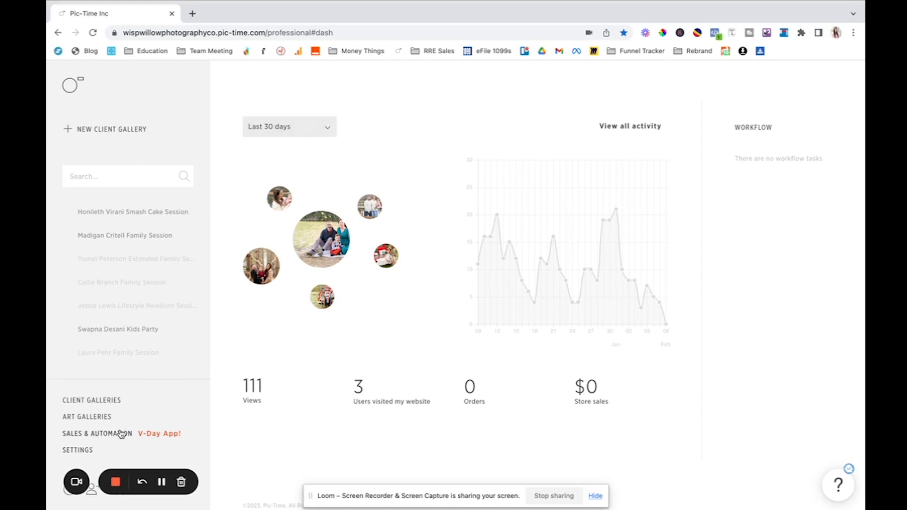
click(77, 450)
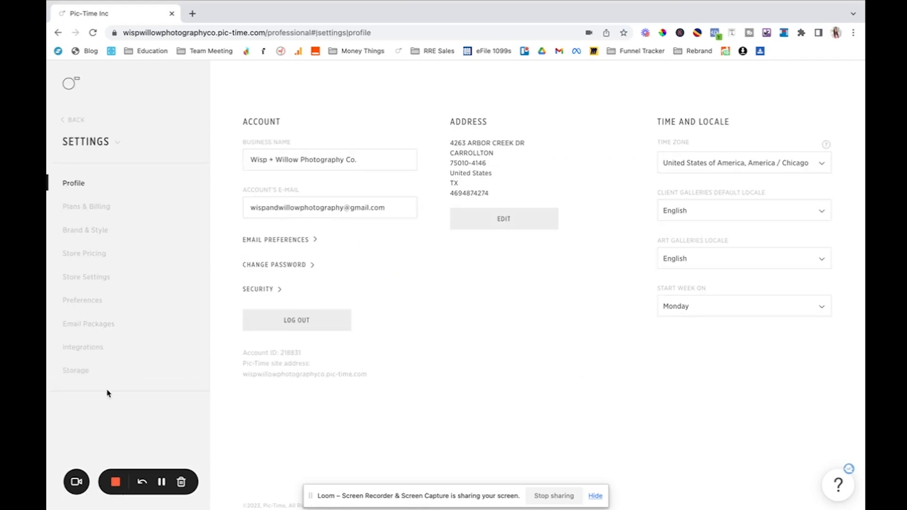
mouse_move(164, 173)
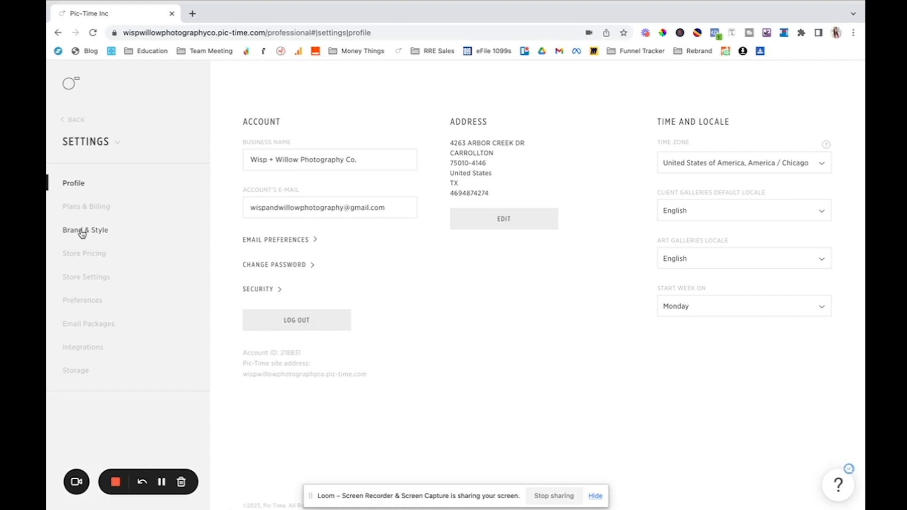
click(85, 230)
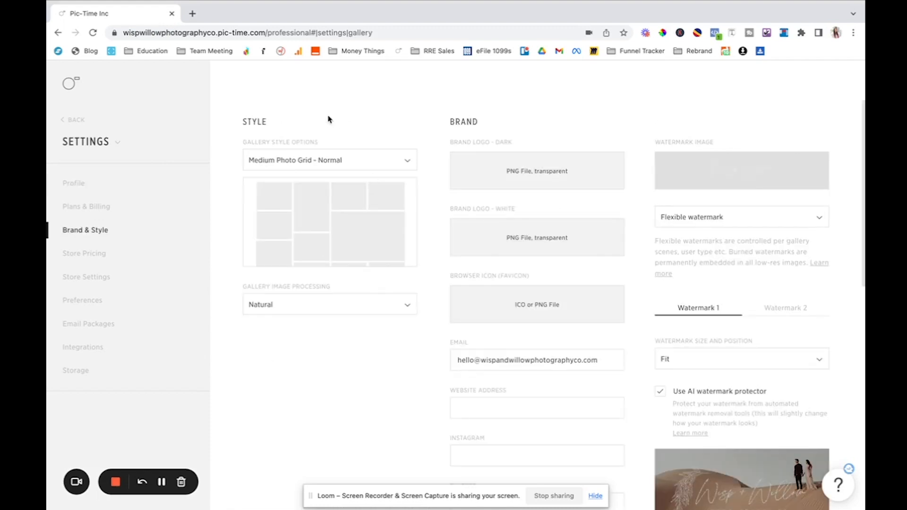
mouse_move(332, 190)
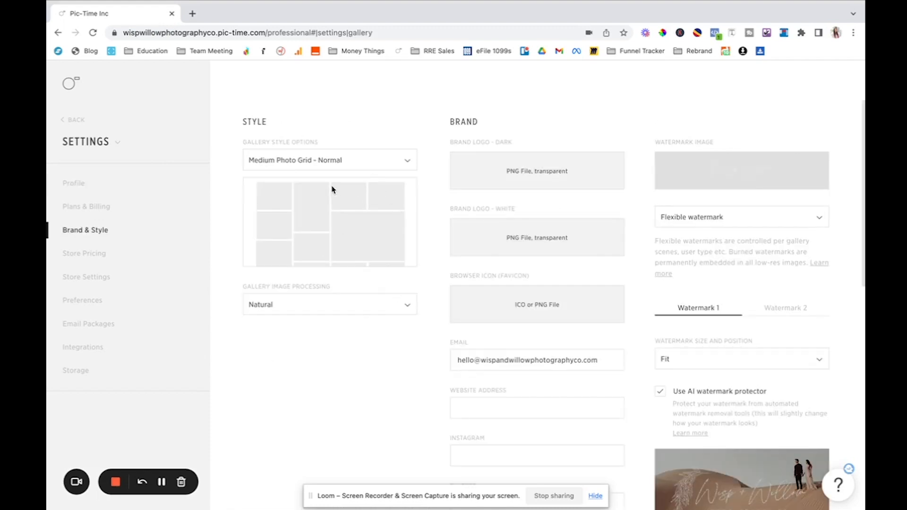
mouse_move(329, 323)
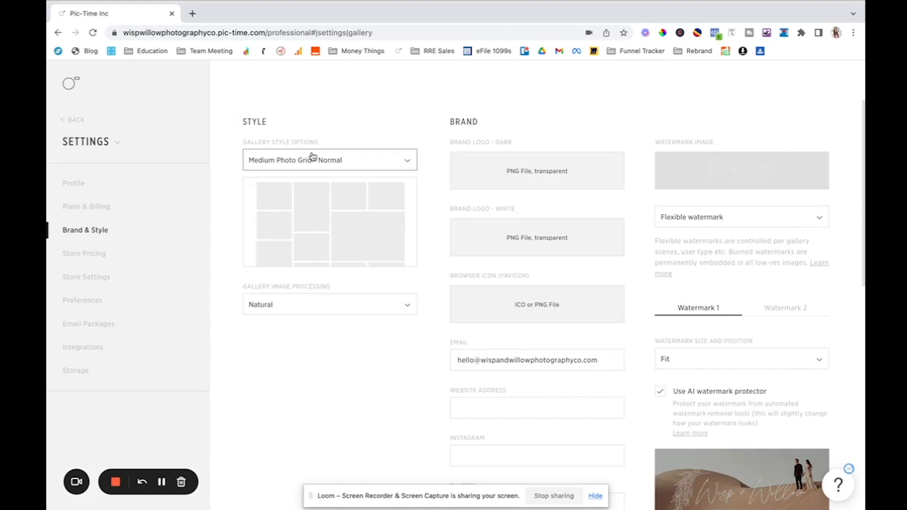
click(329, 160)
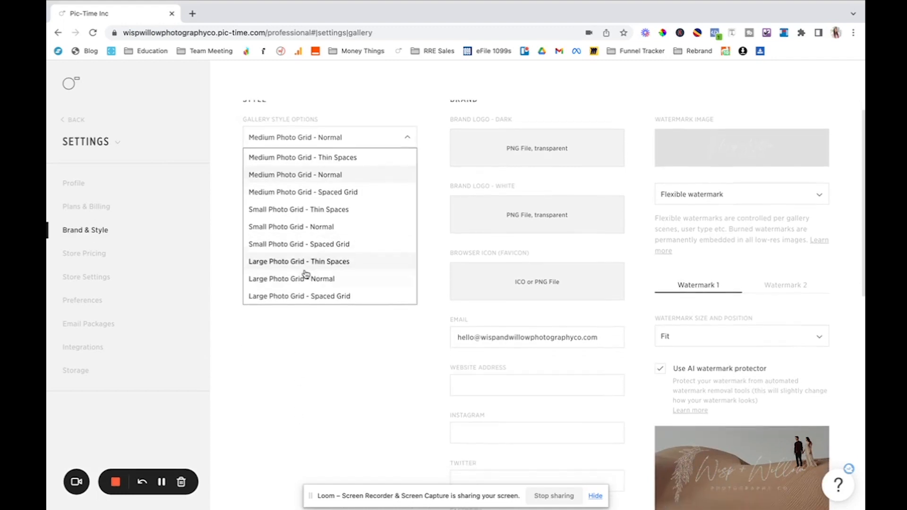
click(295, 174)
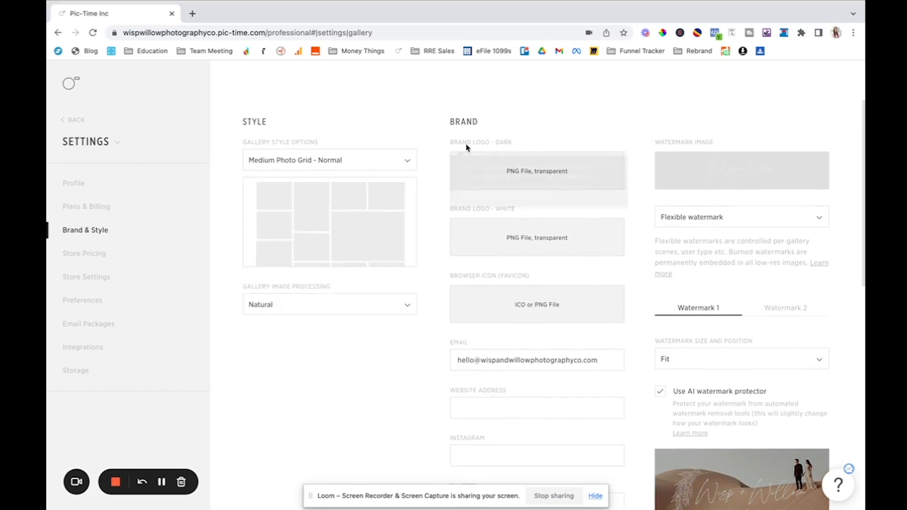
mouse_move(643, 153)
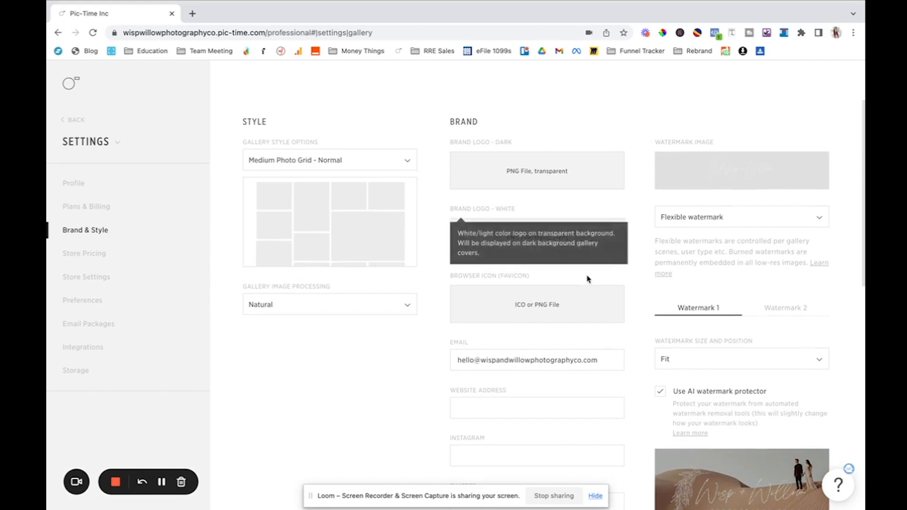
- Scroll through the Brand & Style settings page
scroll(down, 3)
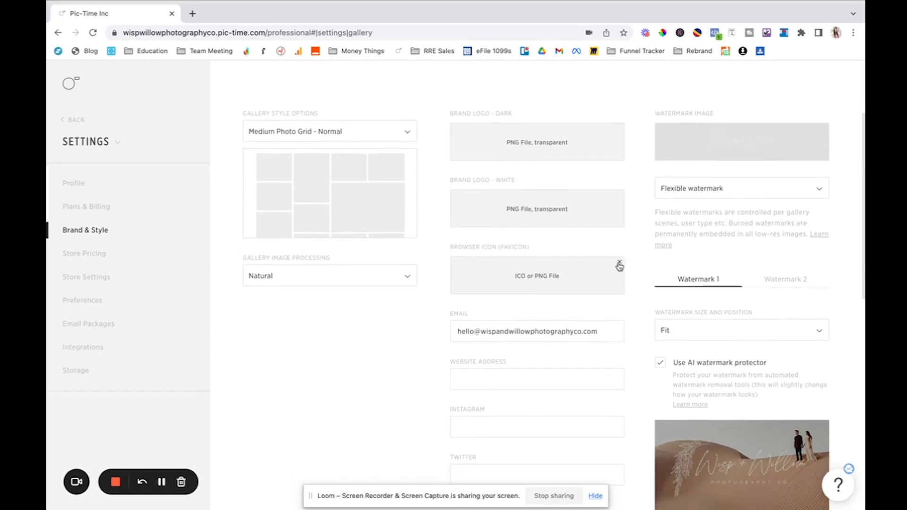
scroll(down, 3)
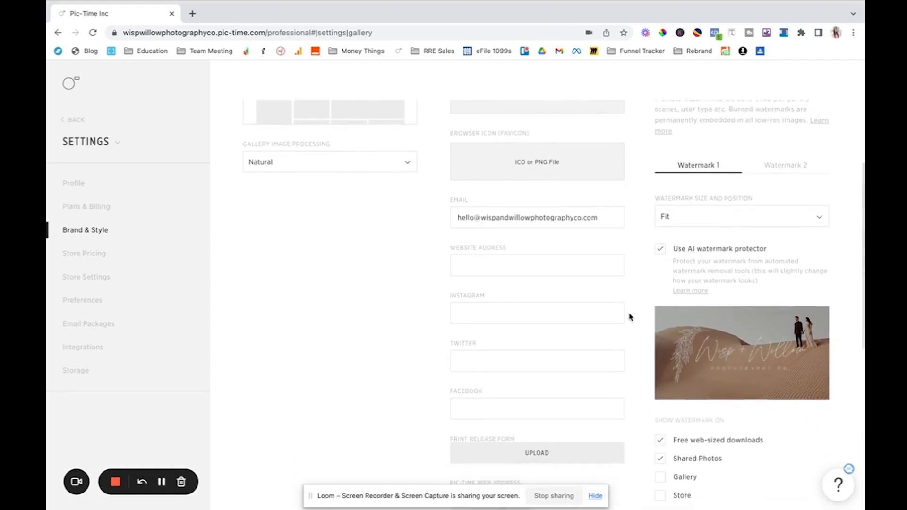
scroll(down, 3)
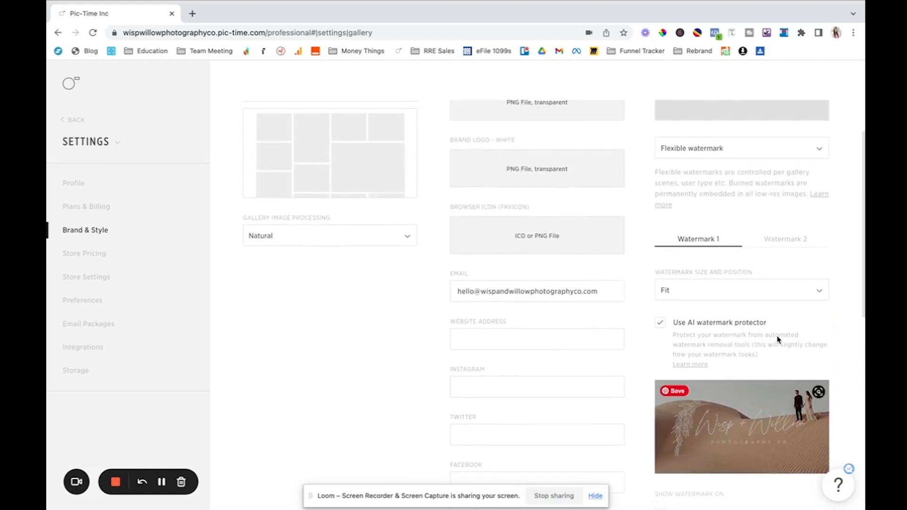
scroll(up, 3)
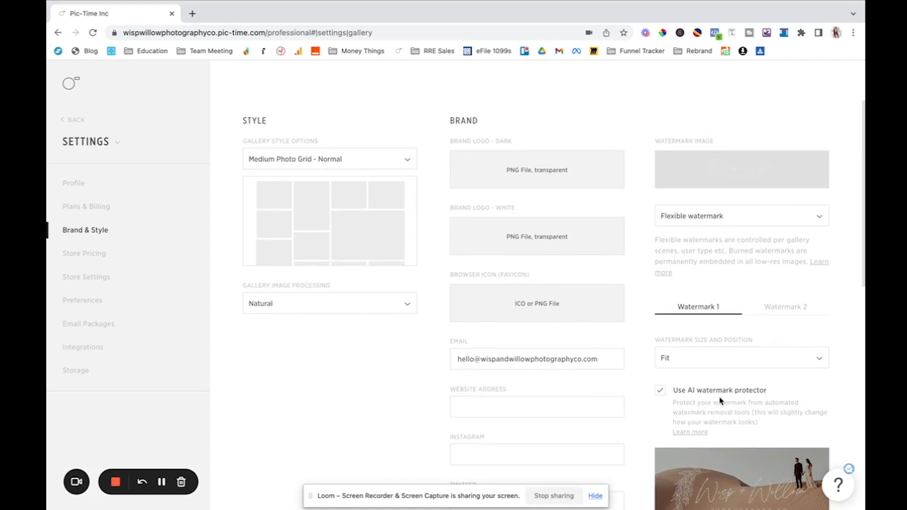
mouse_move(788, 402)
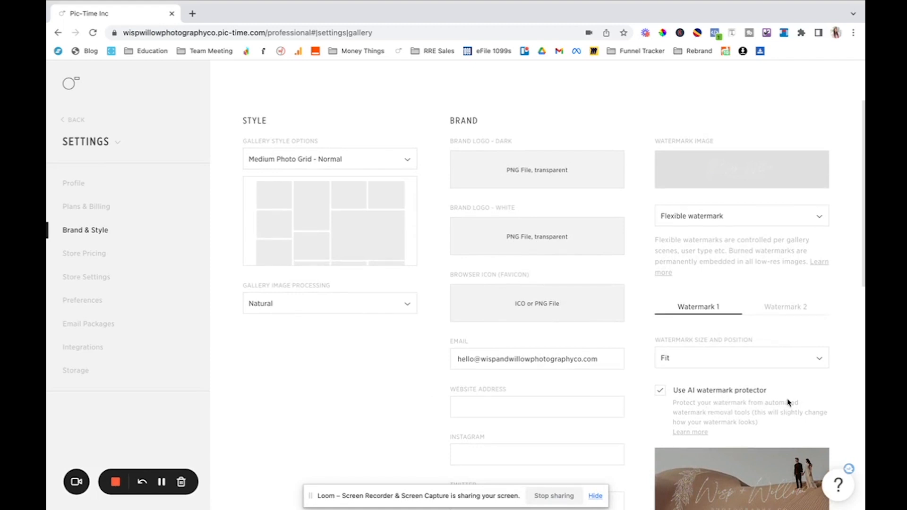
mouse_move(823, 428)
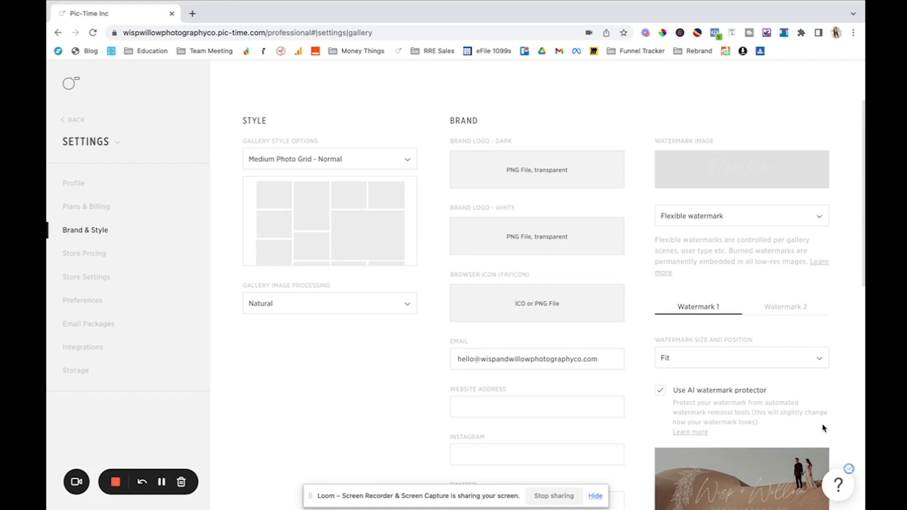
mouse_move(731, 393)
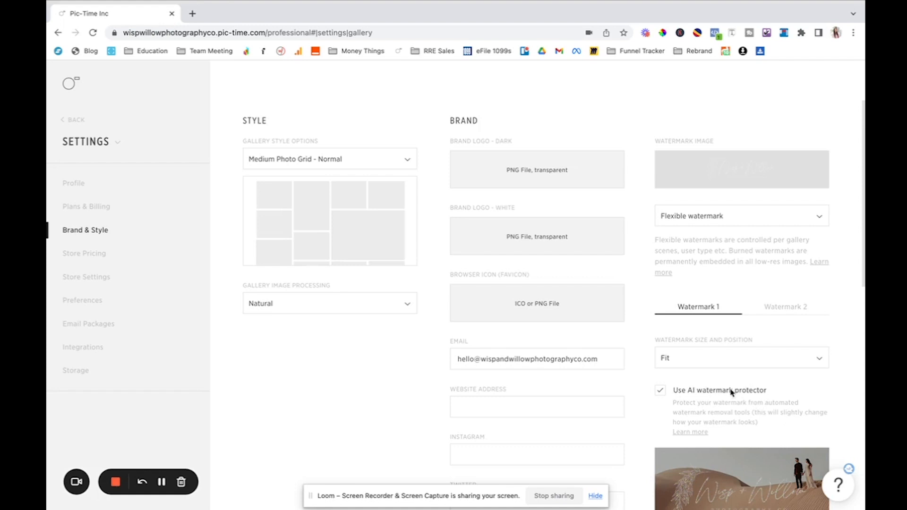
mouse_move(779, 403)
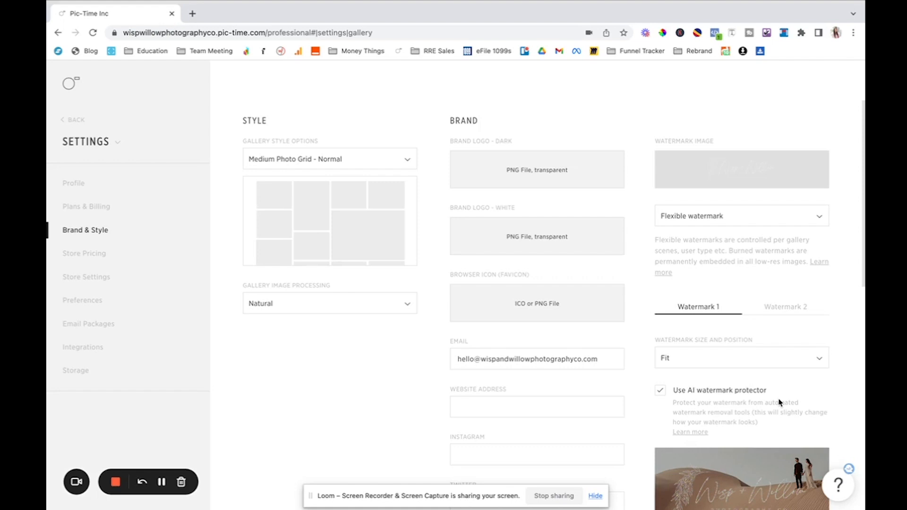
mouse_move(275, 352)
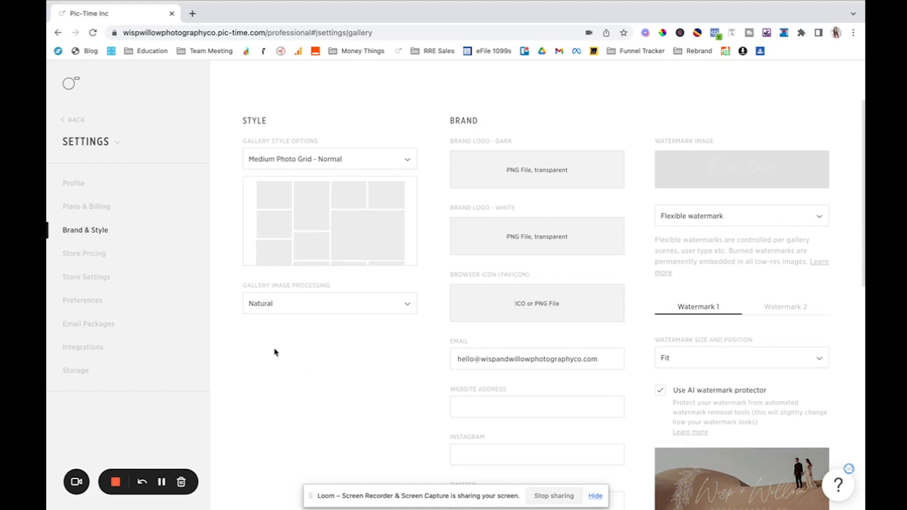
- View the default price list products in Store Pricing
click(84, 253)
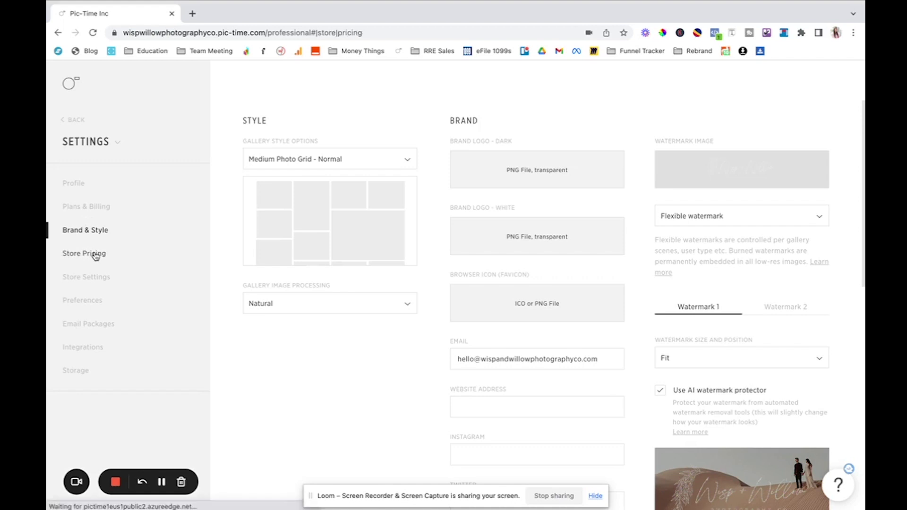
click(84, 253)
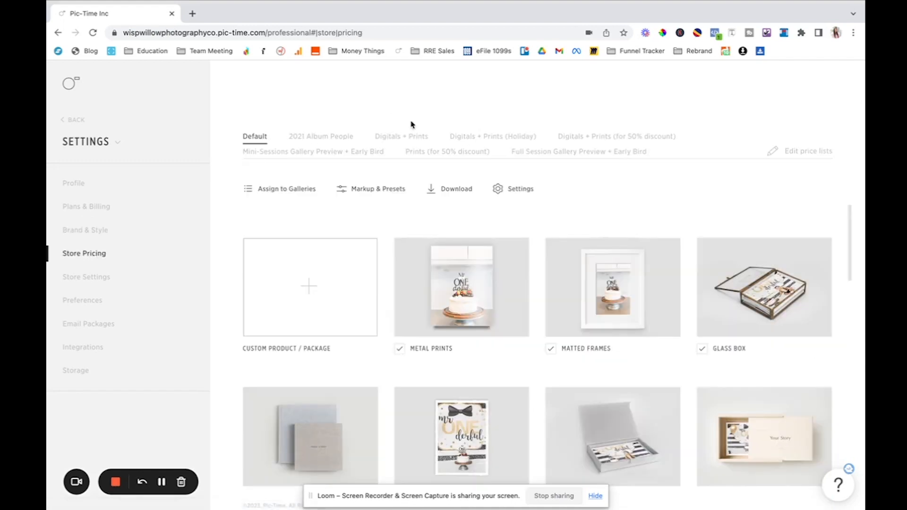
mouse_move(306, 252)
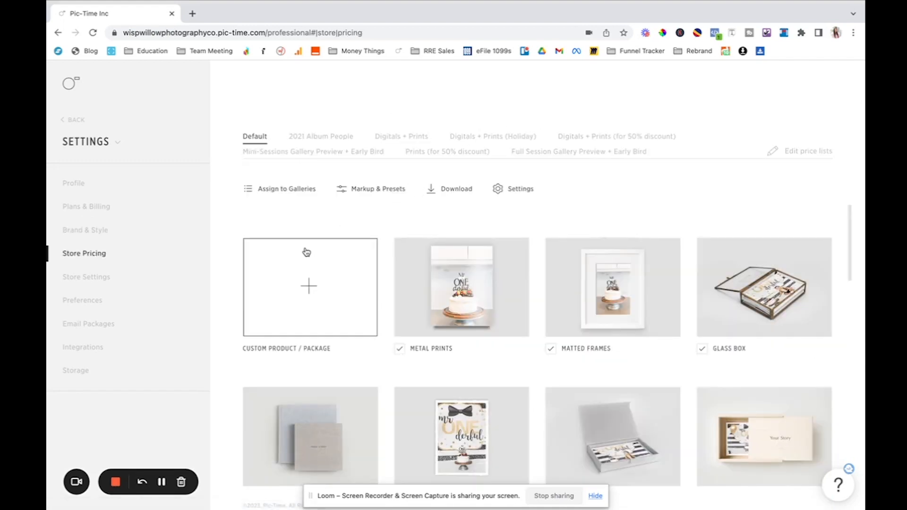
click(86, 277)
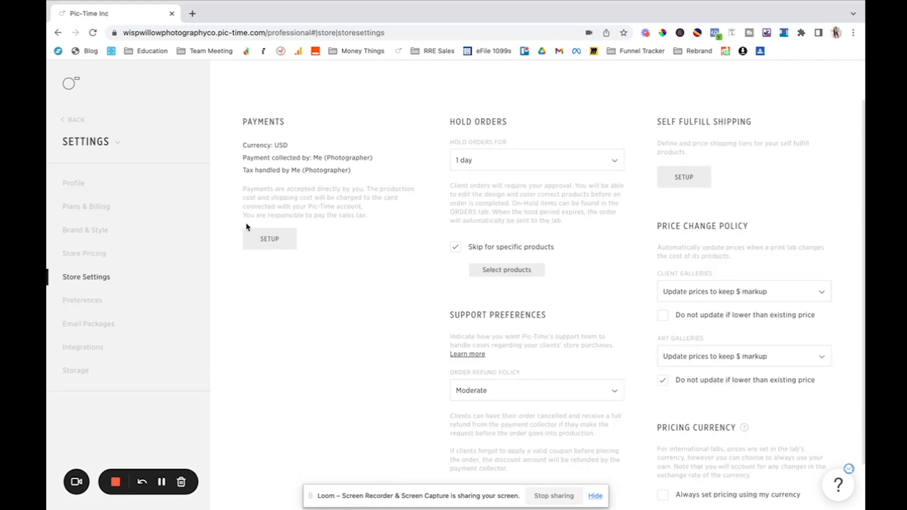
mouse_move(409, 324)
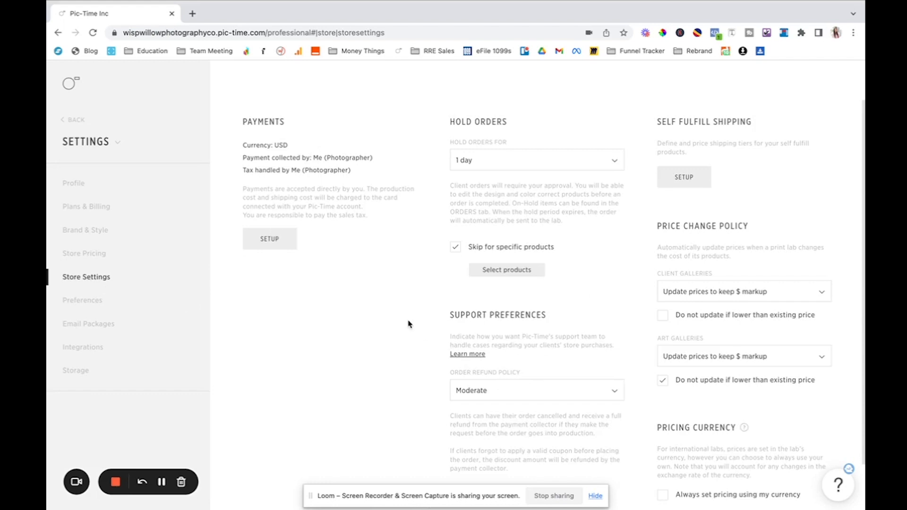
- Review payments, order holds, support preferences and price change policy in Store Settings
scroll(down, 3)
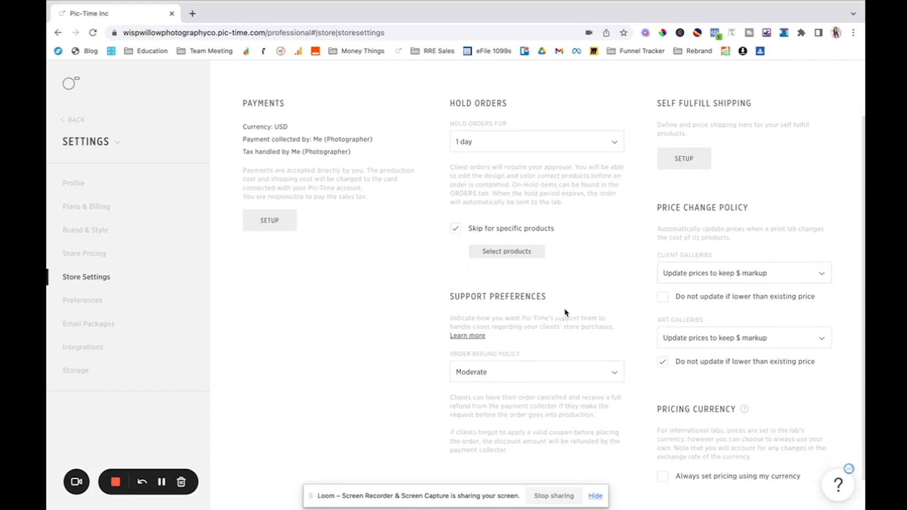
scroll(down, 3)
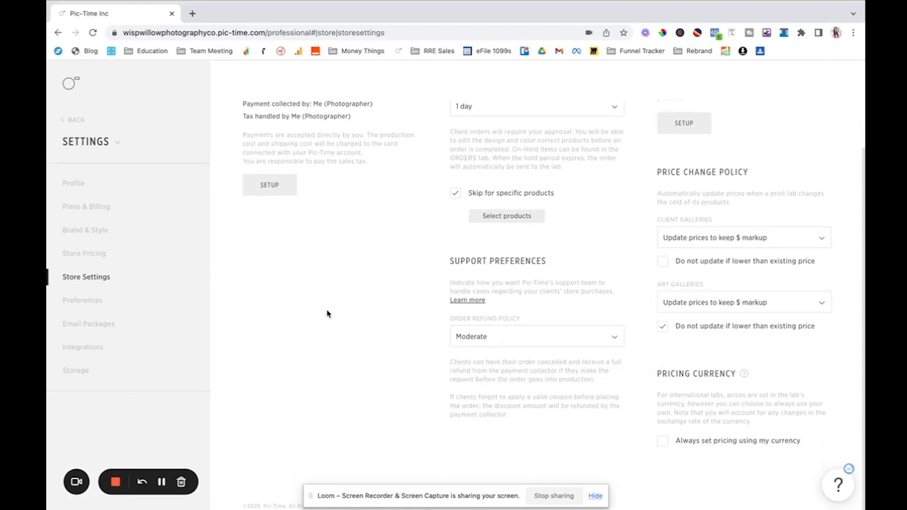
click(82, 301)
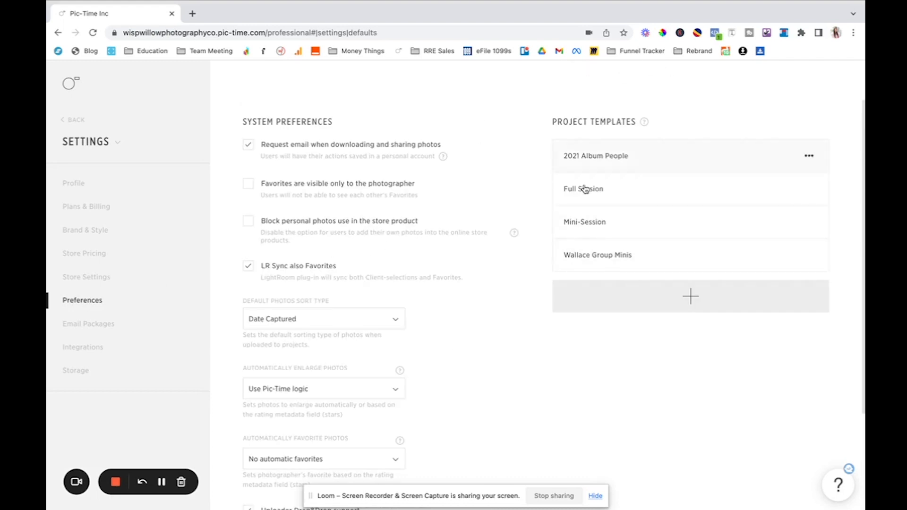
- Scroll through project templates, then show the default client emails in Email Packages
scroll(down, 3)
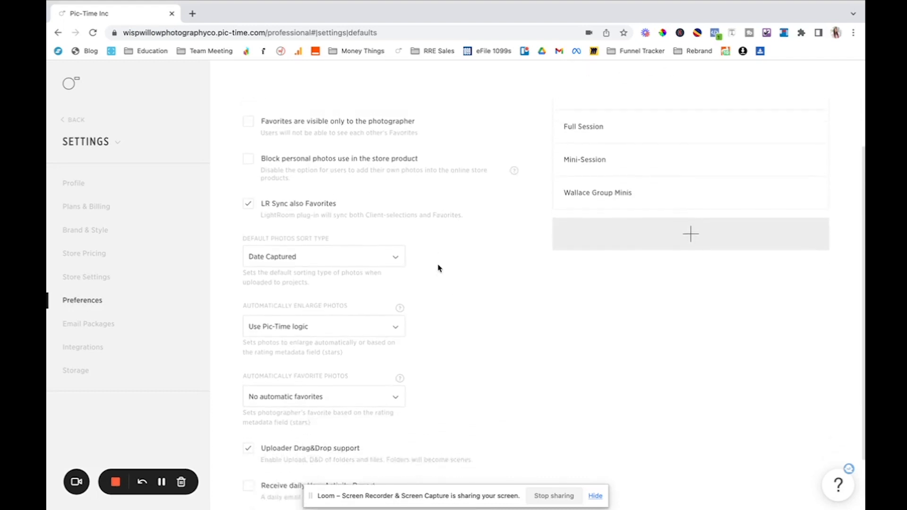
scroll(down, 3)
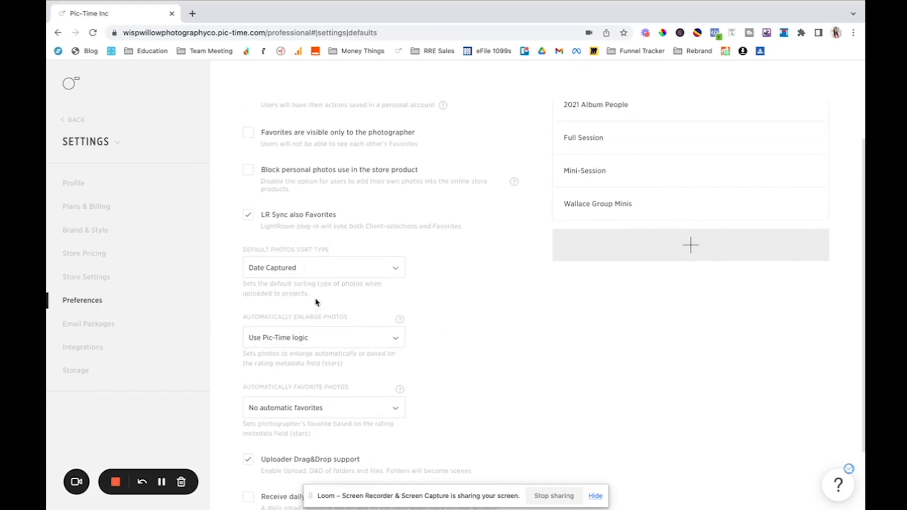
mouse_move(125, 310)
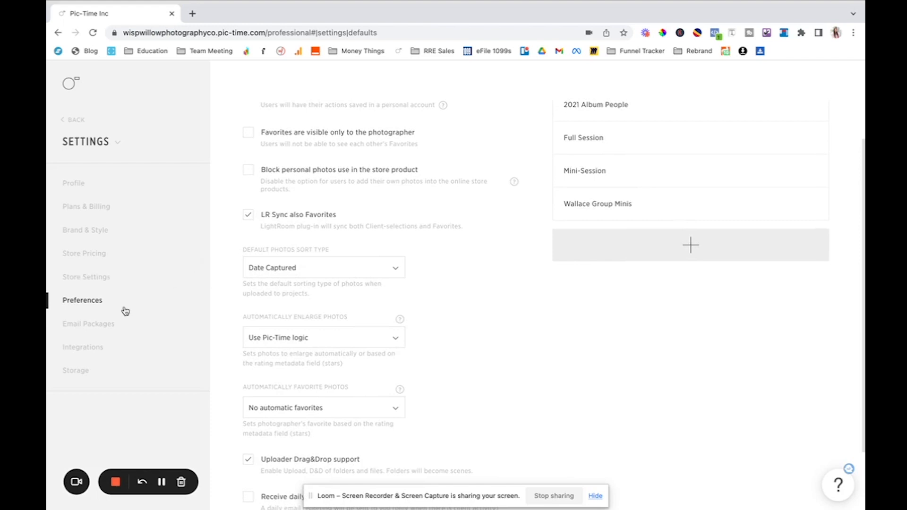
click(88, 323)
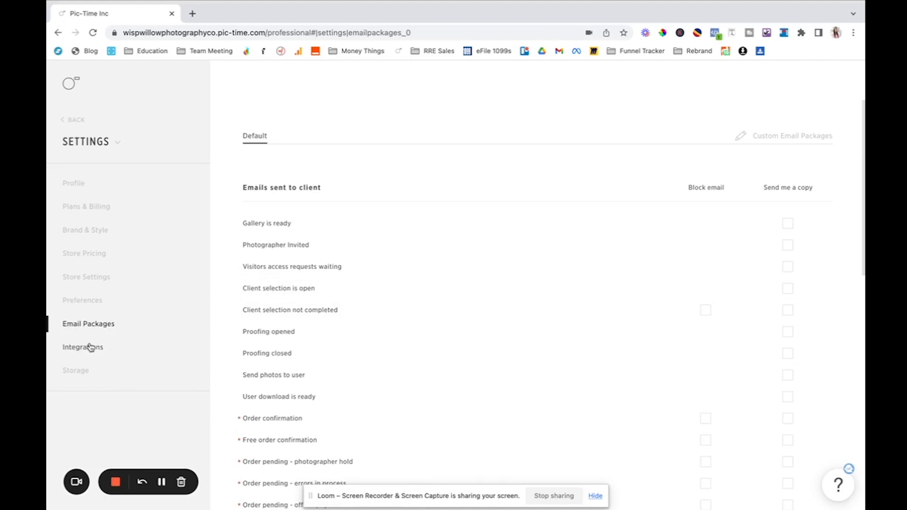
- Show the Lightroom, Facebook Testimonials and Testimonials on Website integrations
click(82, 347)
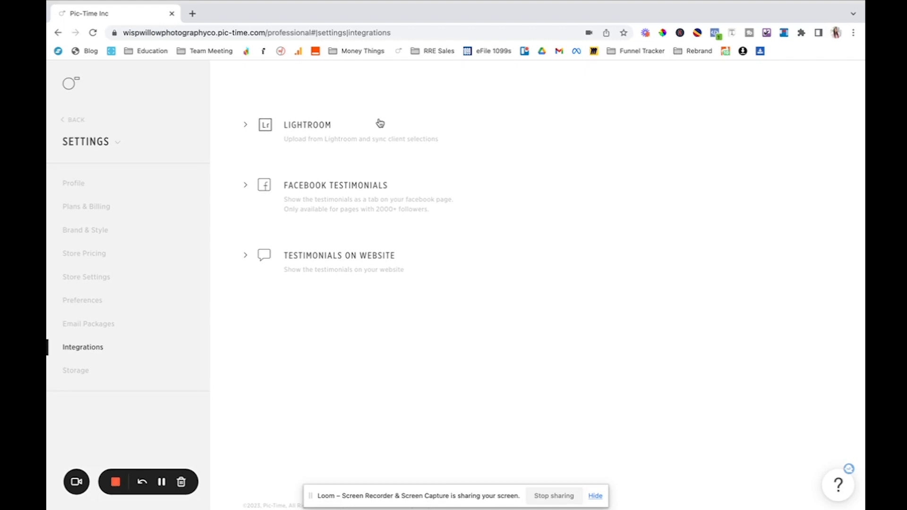
mouse_move(381, 260)
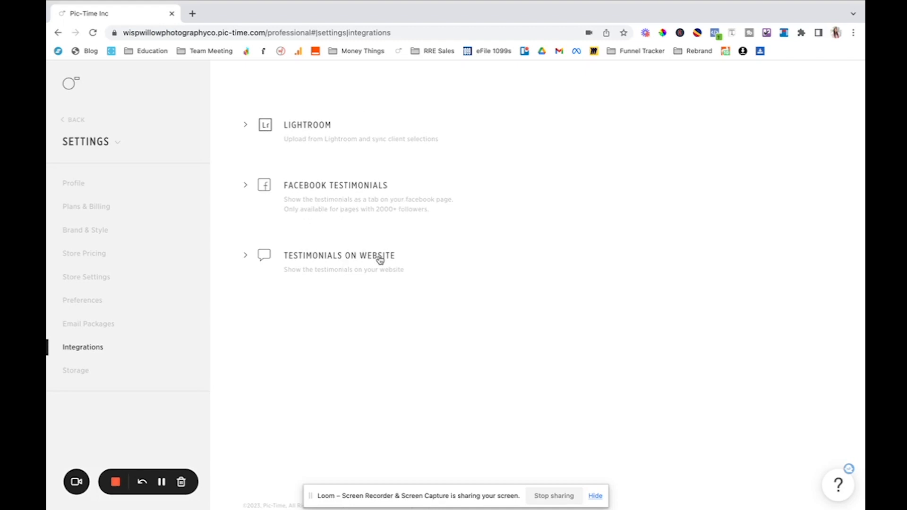
mouse_move(374, 209)
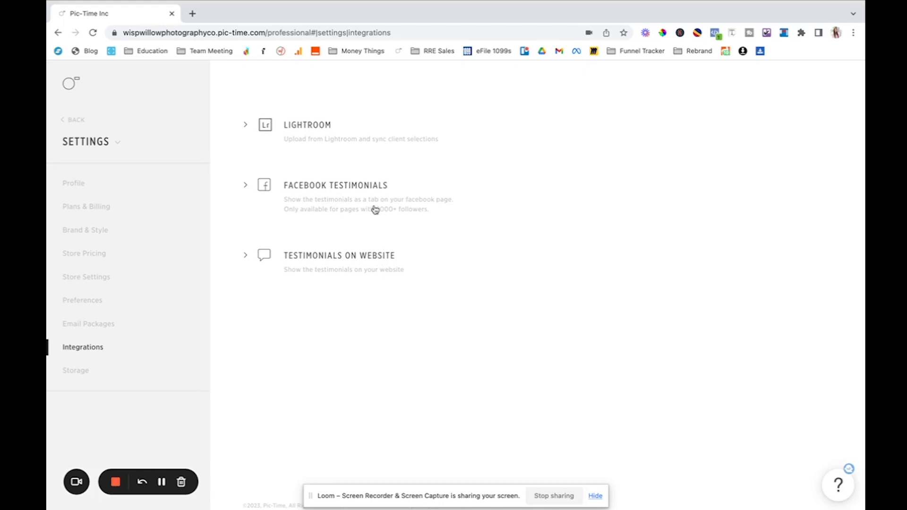
mouse_move(322, 238)
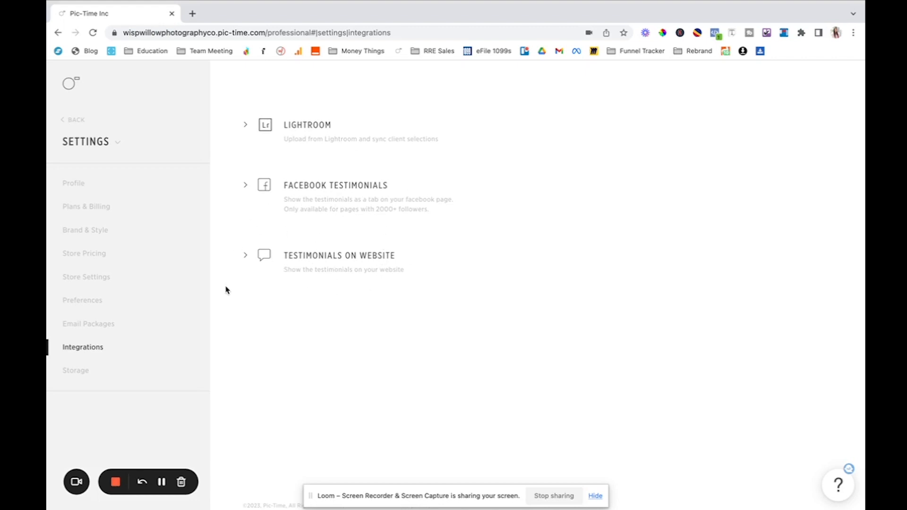
mouse_move(85, 369)
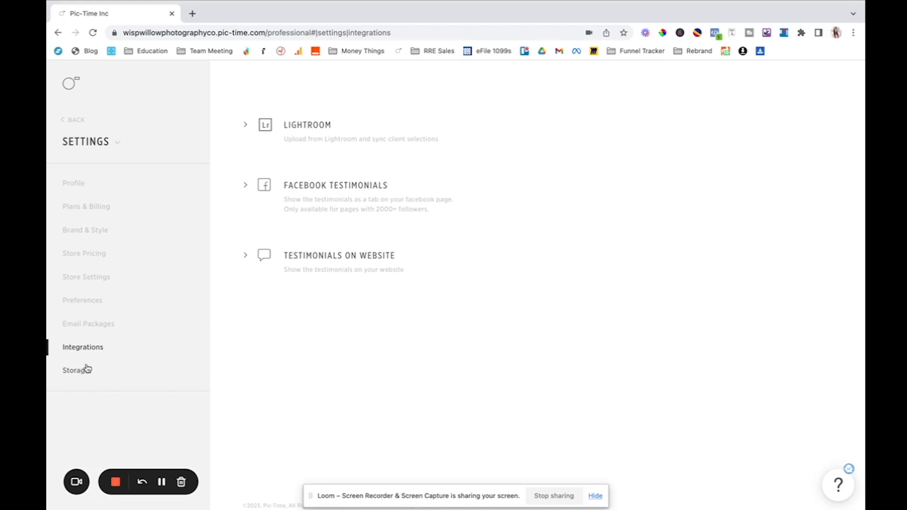
mouse_move(66, 289)
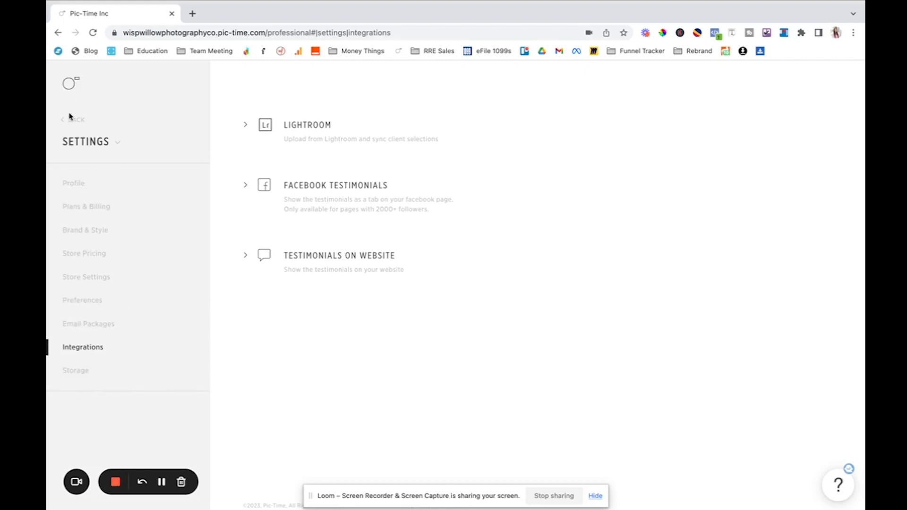
mouse_move(73, 122)
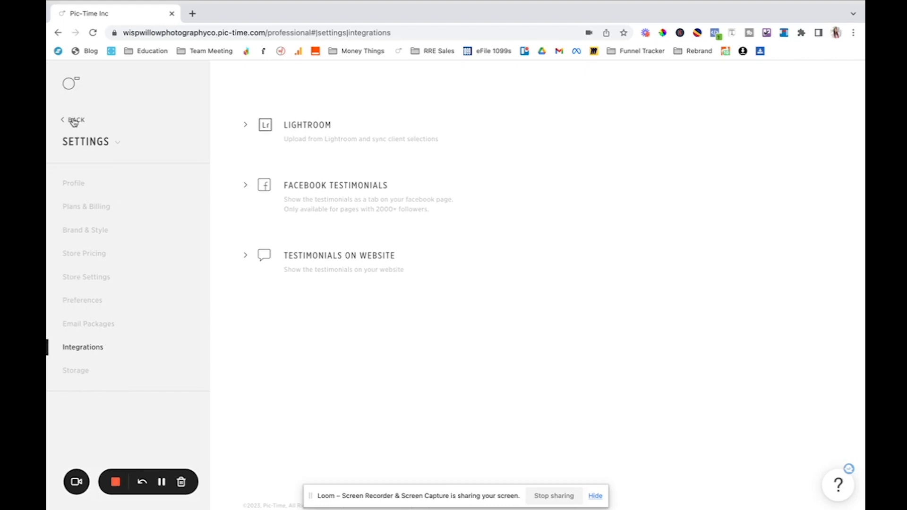
- Revisit the Brand & Style settings, then the Store Settings page
click(85, 230)
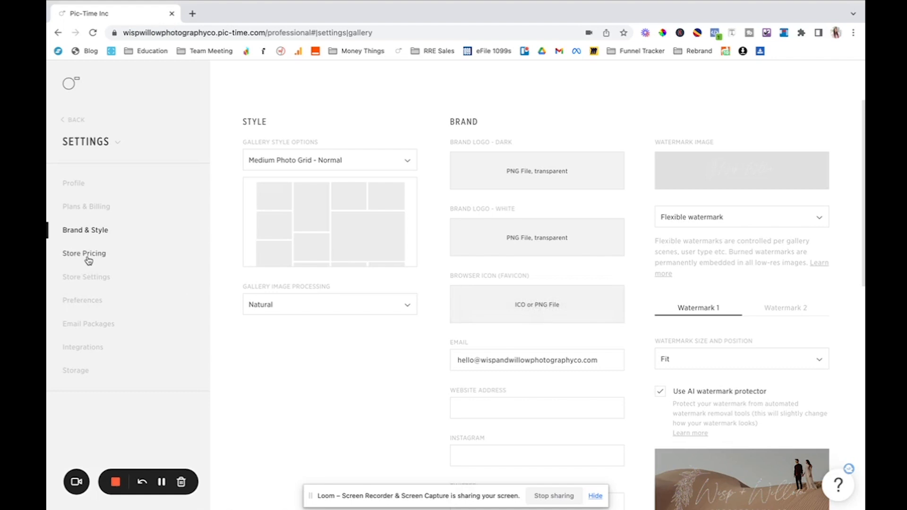
click(86, 277)
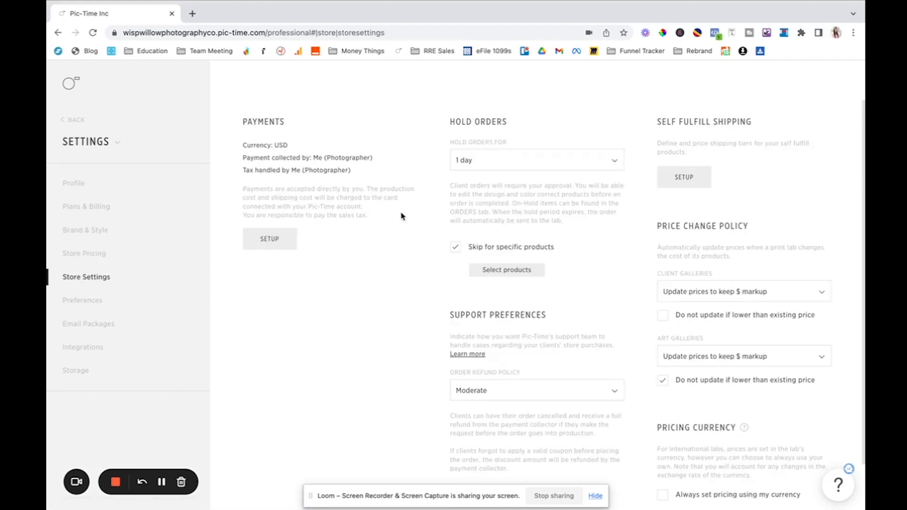
mouse_move(121, 105)
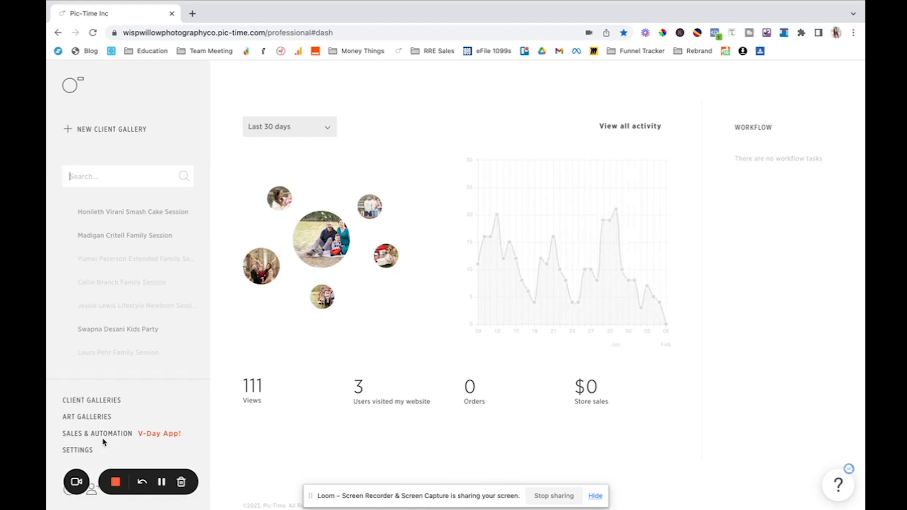
- Show the Campaigns list, including Valentine's Day Sale 2023 and Gallery Migration
click(96, 434)
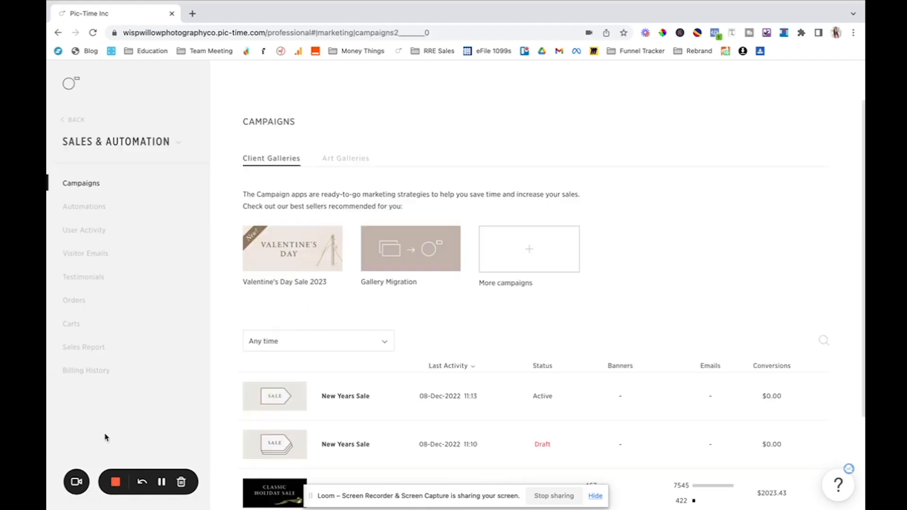
mouse_move(632, 167)
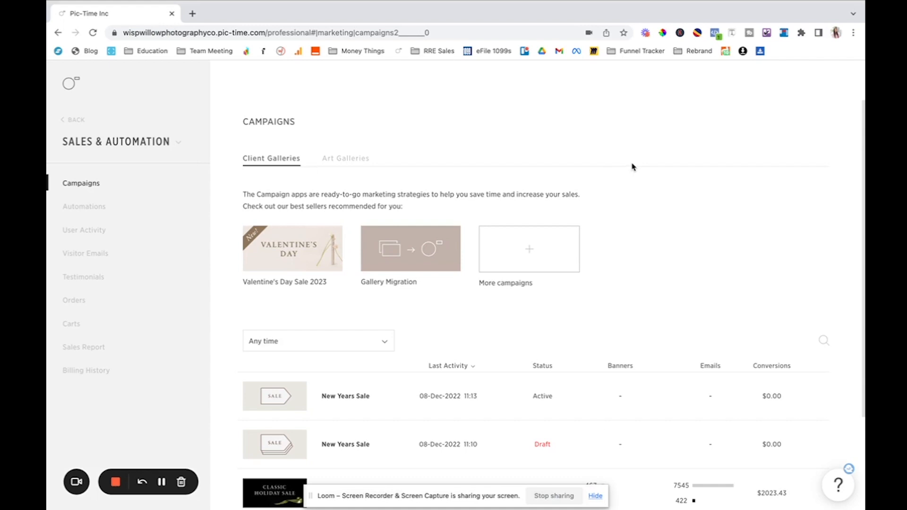
scroll(down, 3)
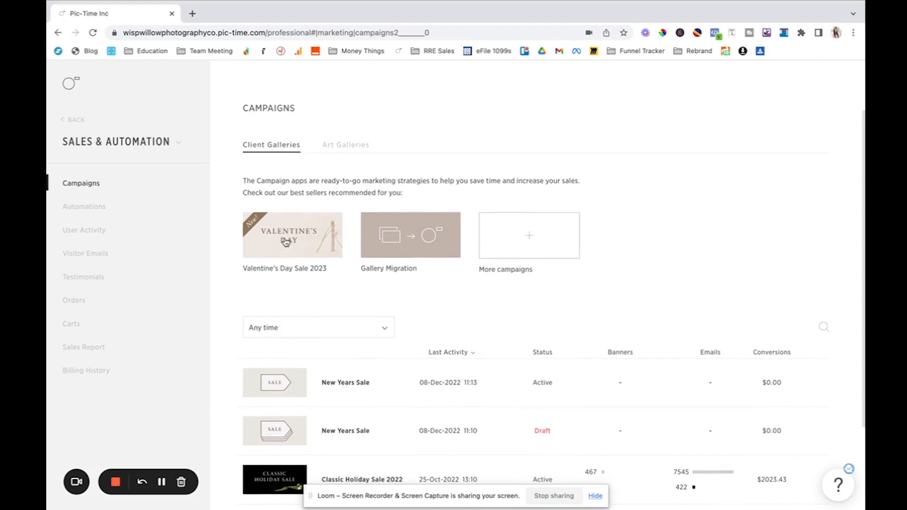
mouse_move(295, 282)
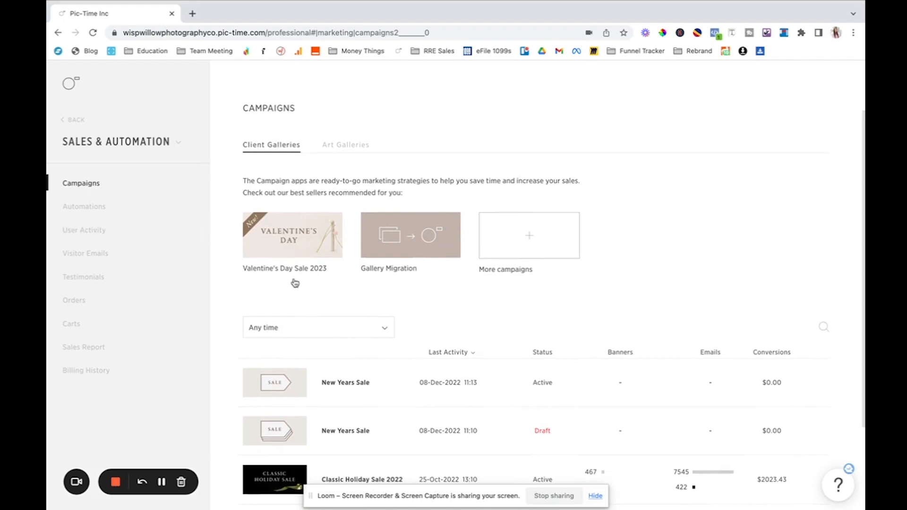
mouse_move(310, 248)
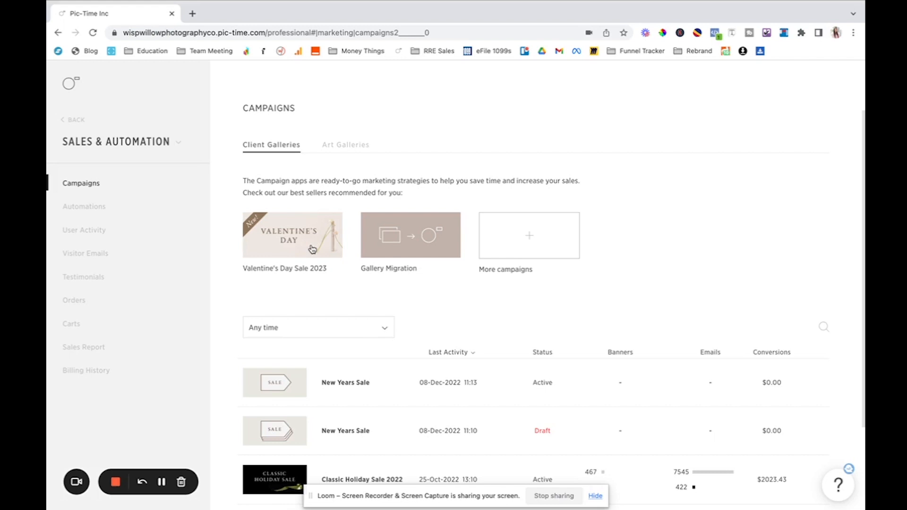
- Show the Valentine's Day Sale 2023 tutorial, setup guide and promotion timeline
click(292, 235)
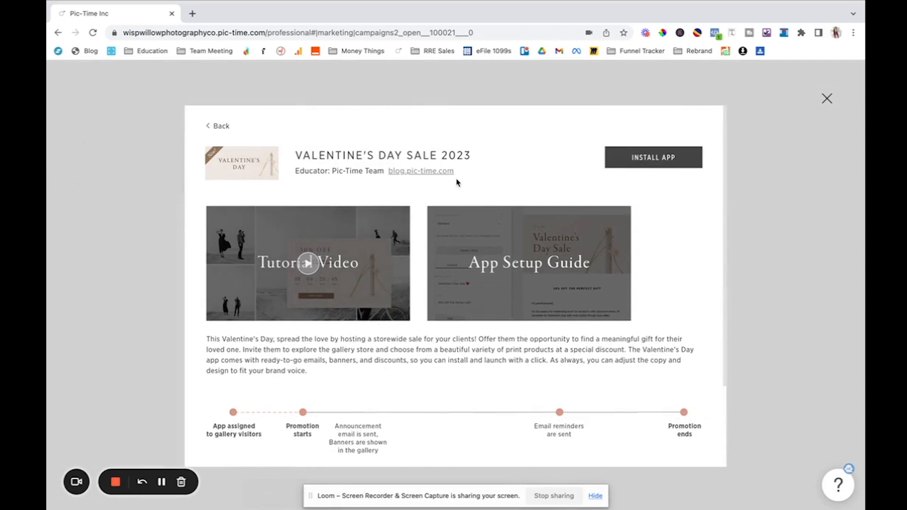
mouse_move(578, 227)
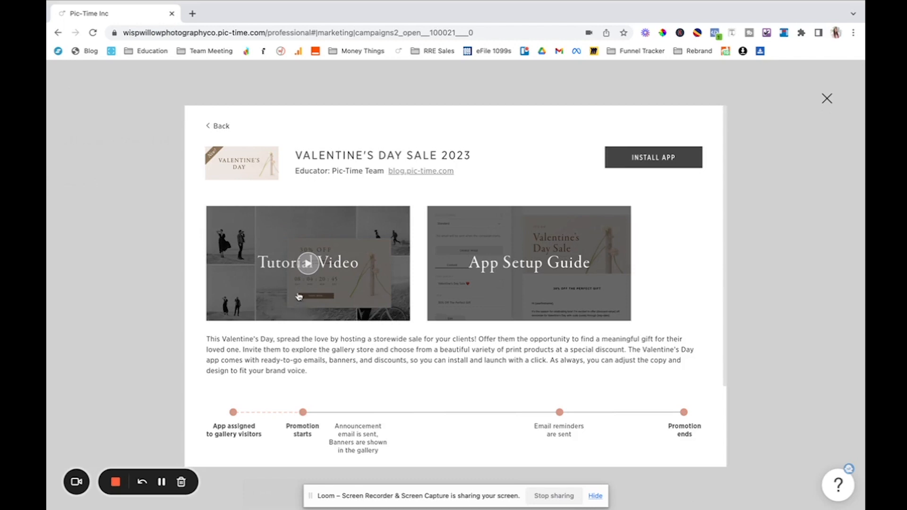
mouse_move(335, 279)
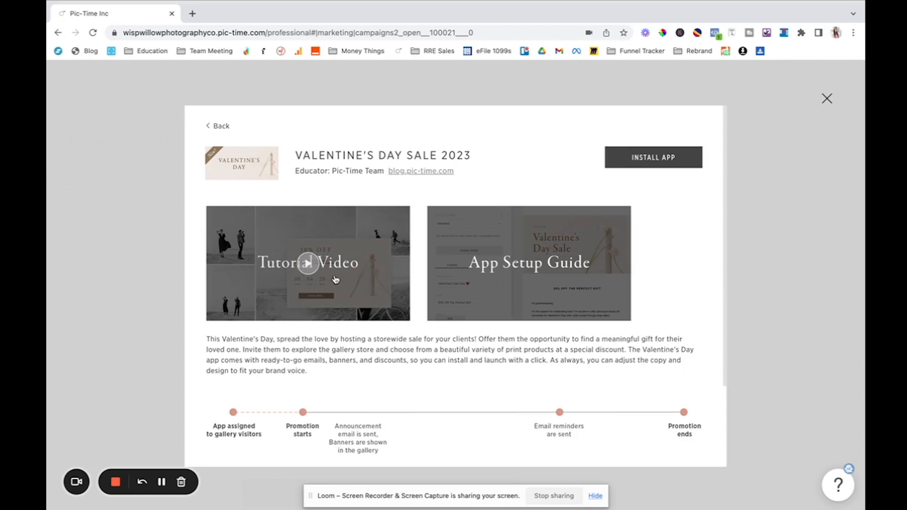
mouse_move(361, 287)
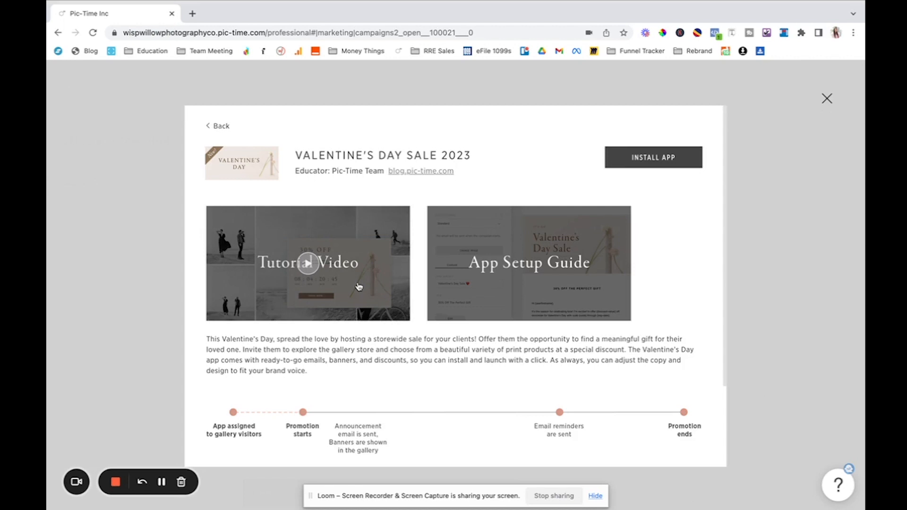
mouse_move(650, 190)
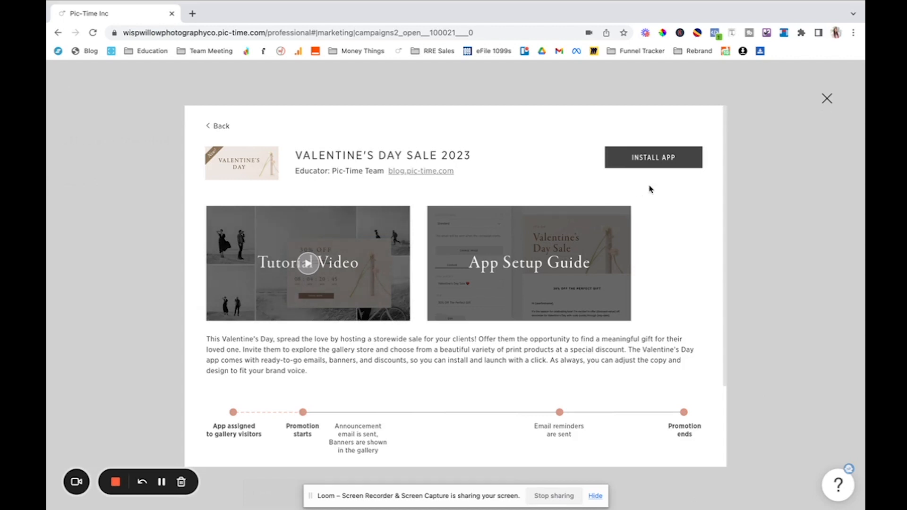
- Close the campaign overlay and scroll to past sales like Labor Day Sale
click(826, 98)
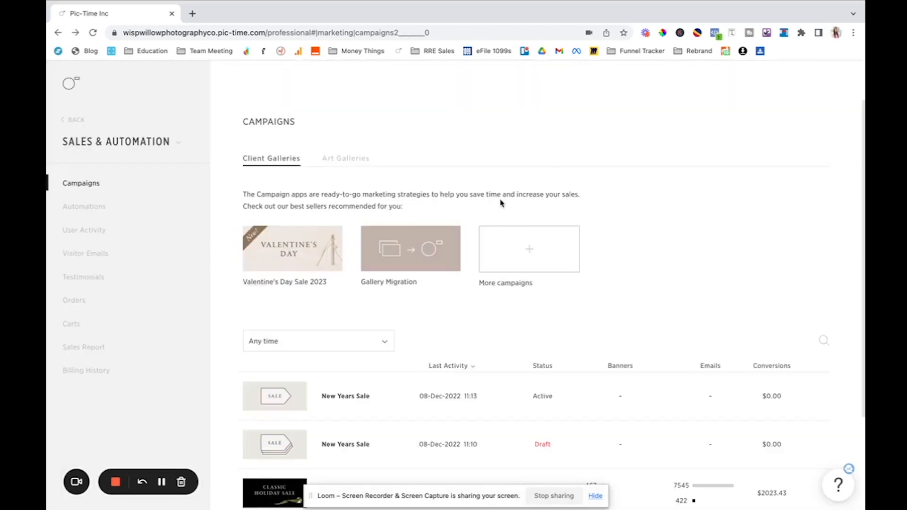
scroll(down, 3)
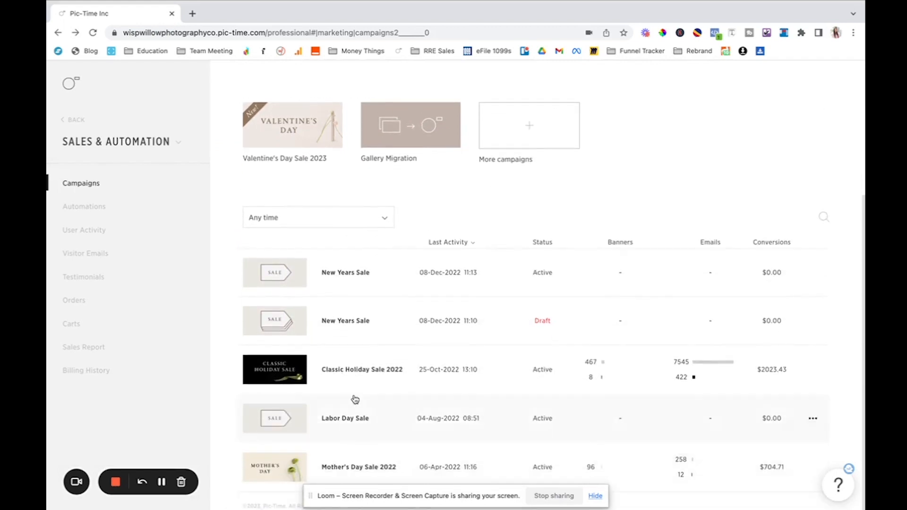
mouse_move(377, 280)
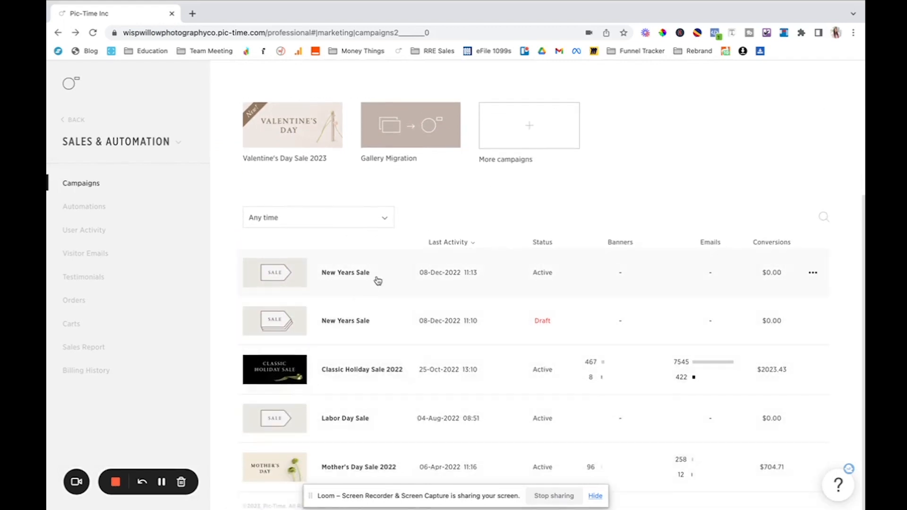
mouse_move(510, 370)
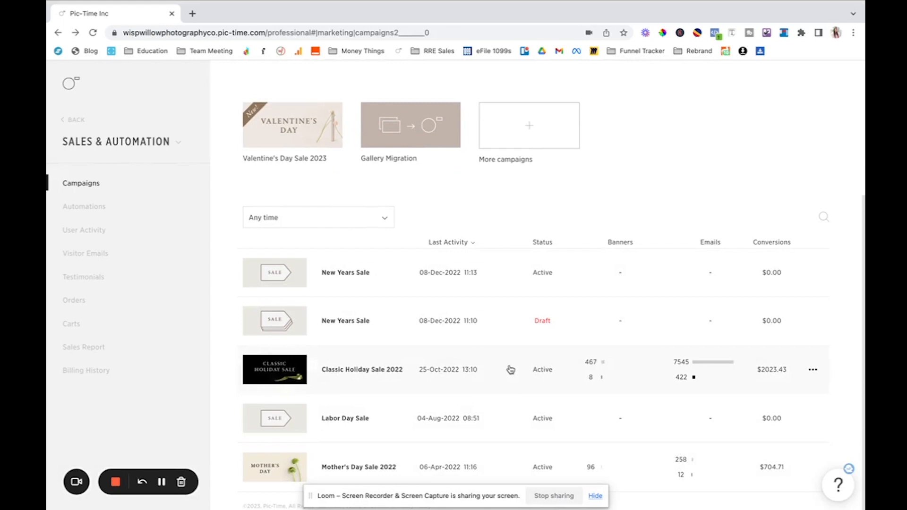
mouse_move(651, 454)
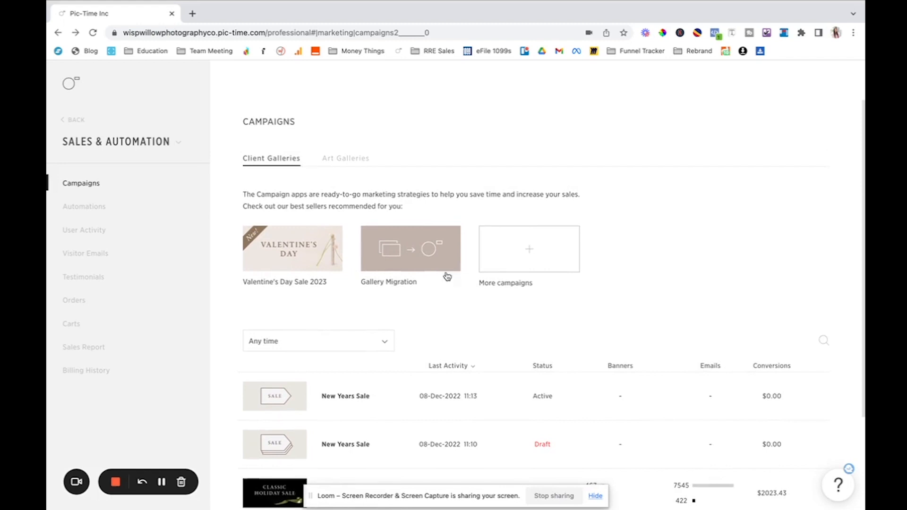
click(84, 206)
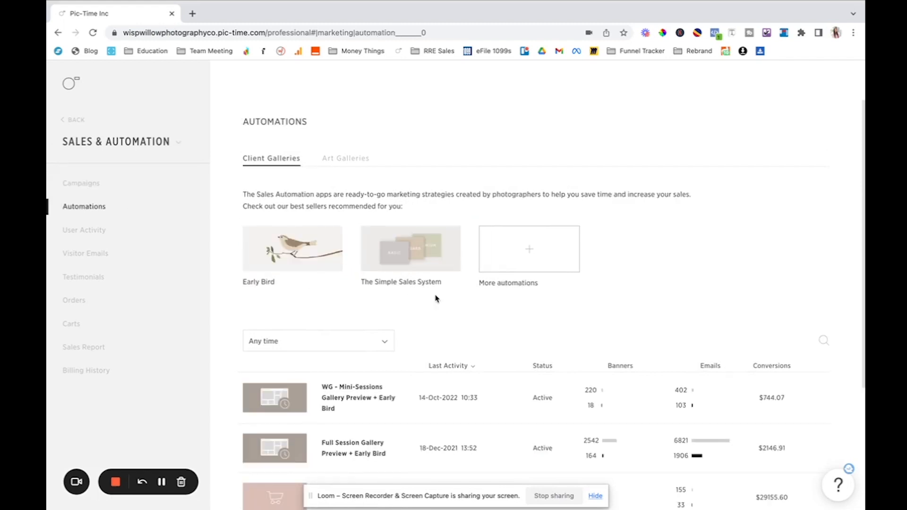
scroll(down, 3)
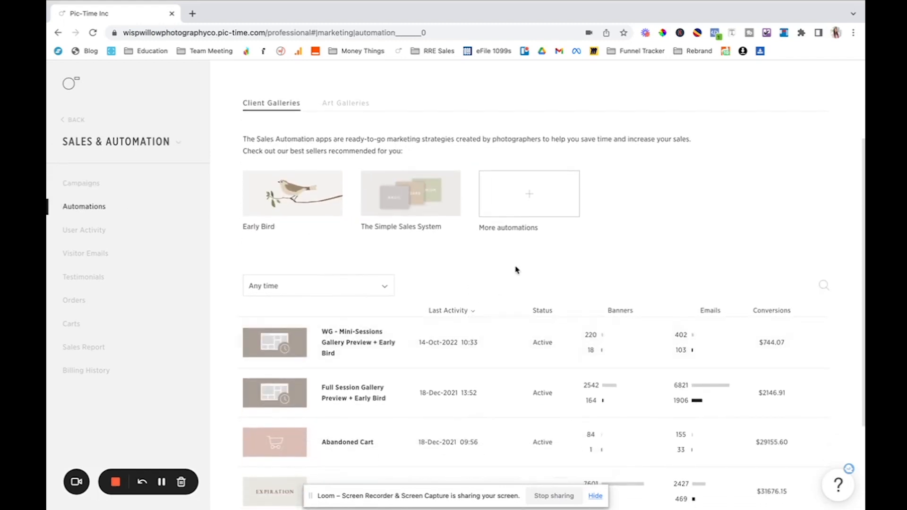
mouse_move(521, 266)
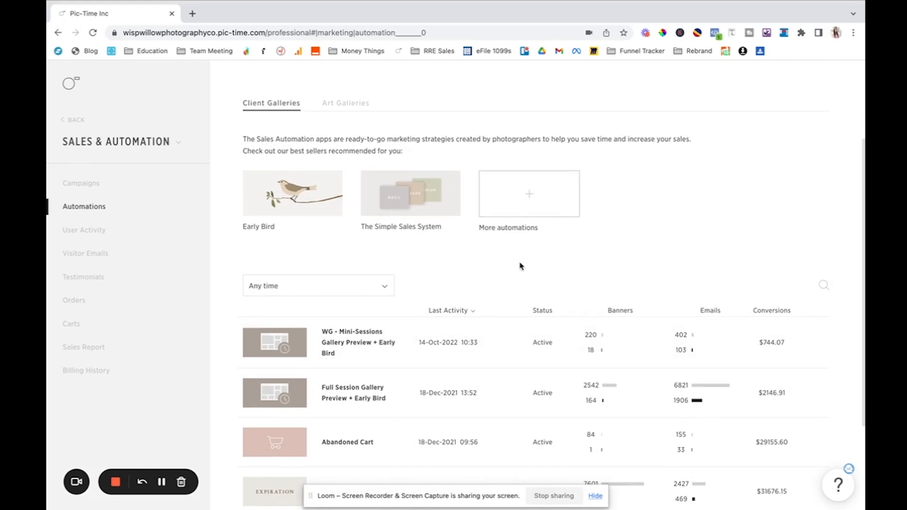
scroll(down, 3)
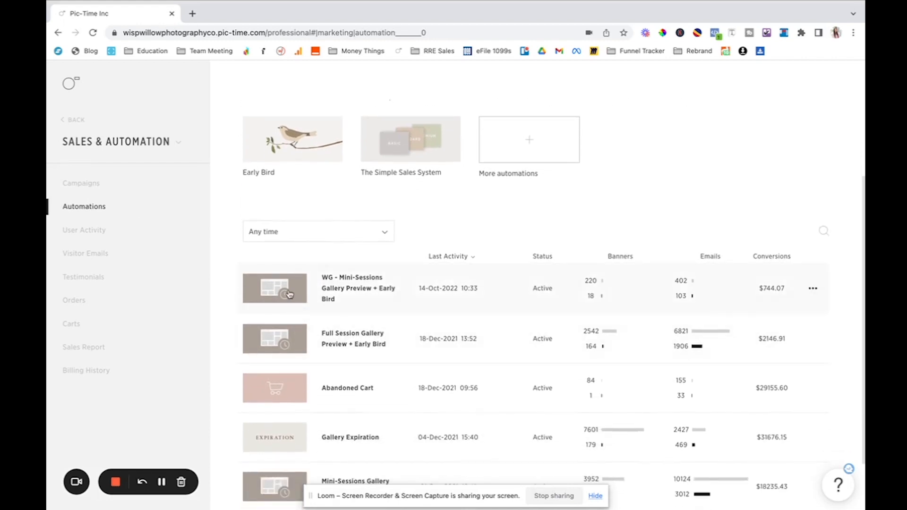
scroll(down, 3)
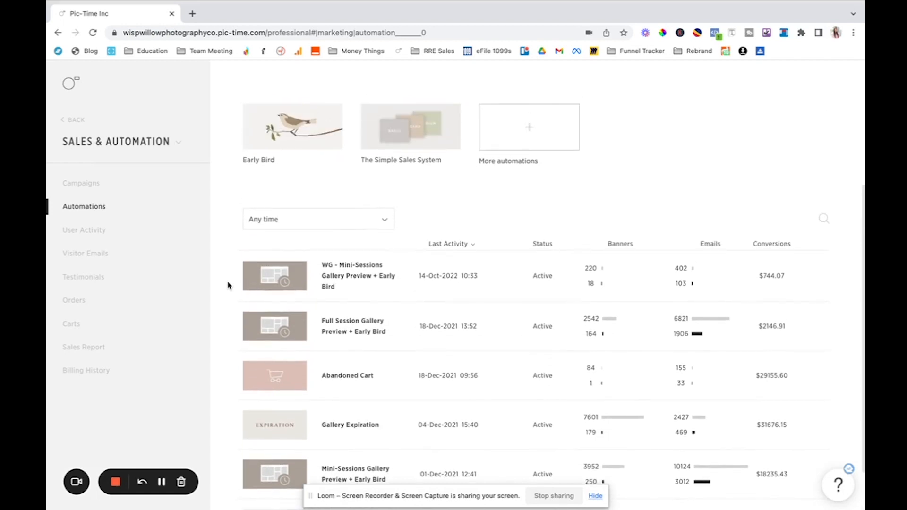
scroll(up, 3)
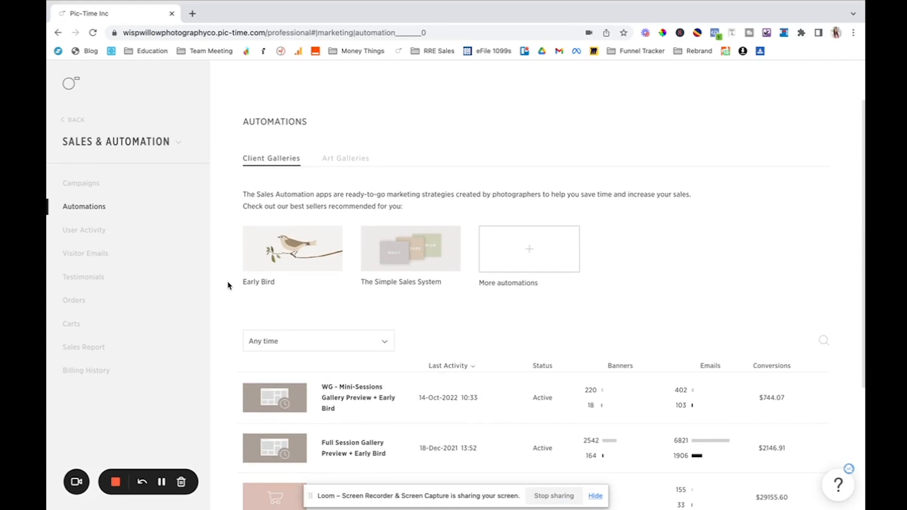
click(528, 248)
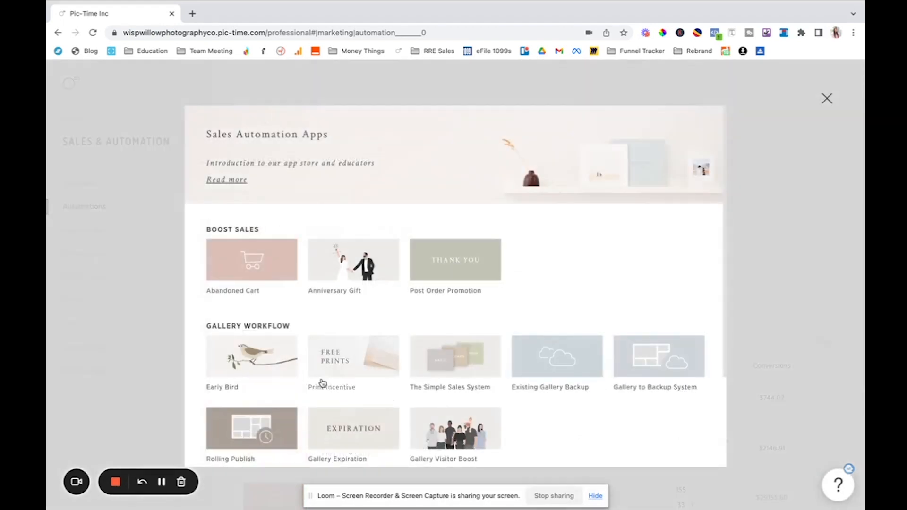
scroll(down, 3)
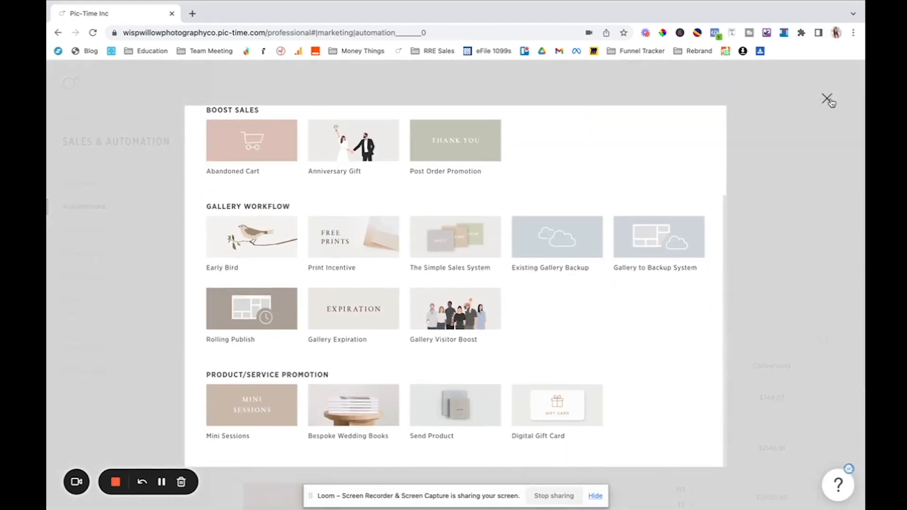
click(826, 98)
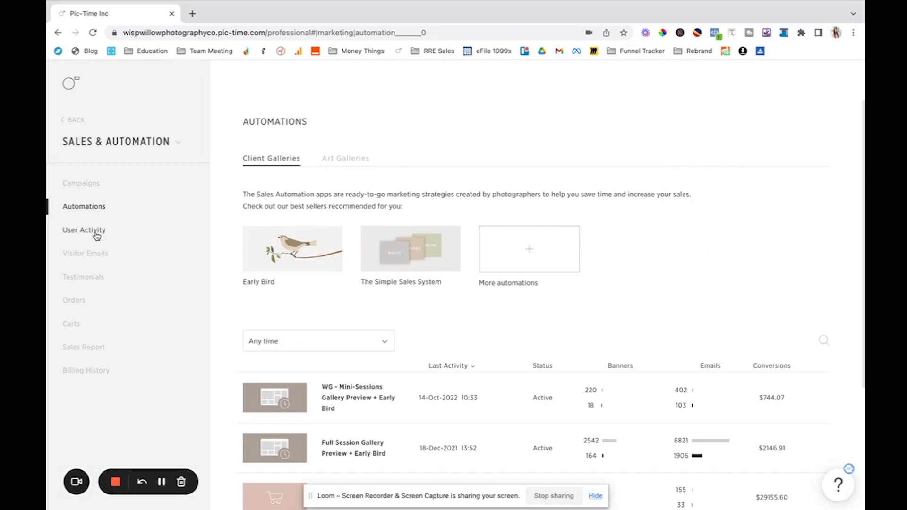
mouse_move(91, 261)
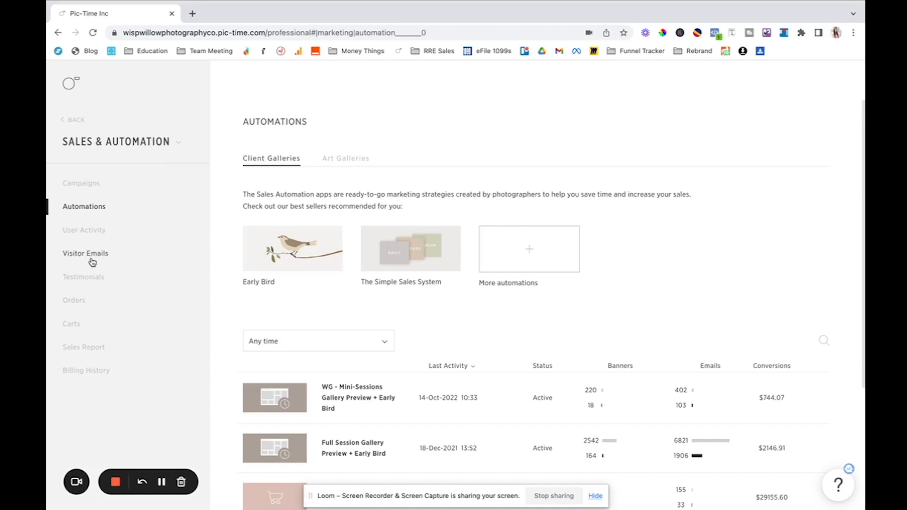
mouse_move(75, 297)
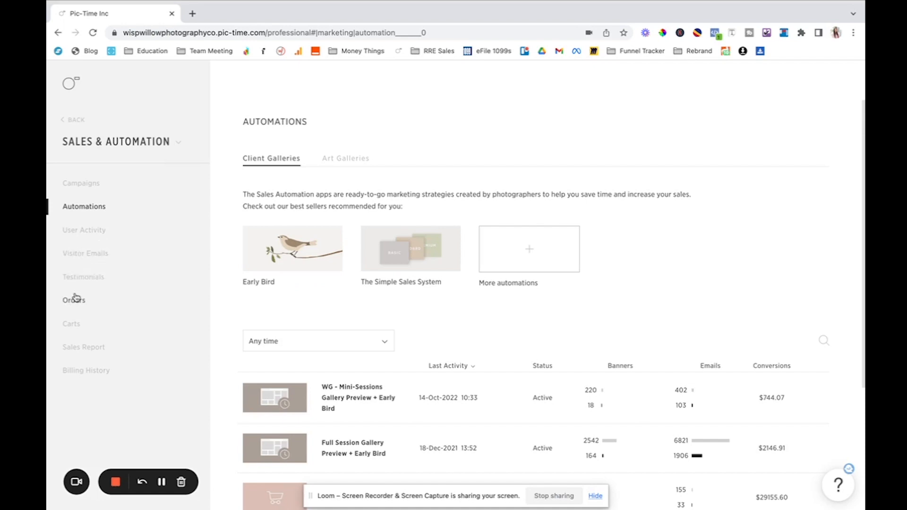
mouse_move(102, 302)
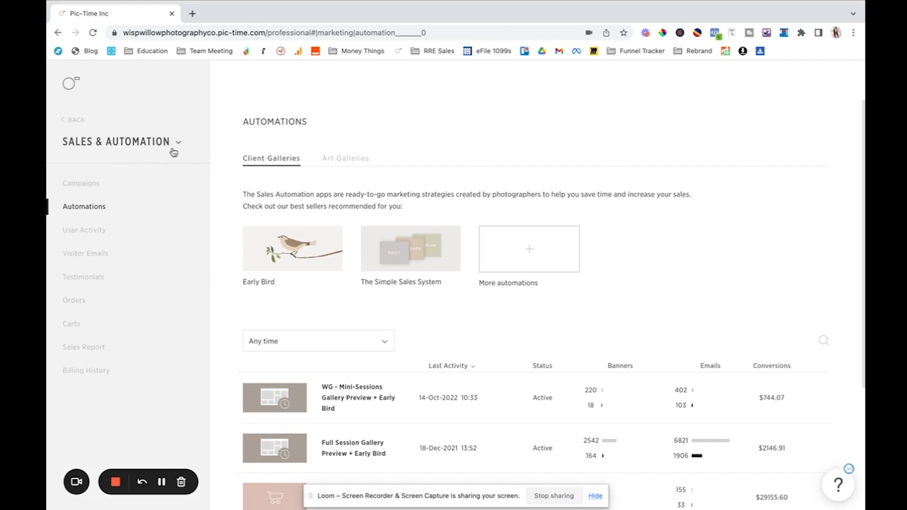
mouse_move(75, 124)
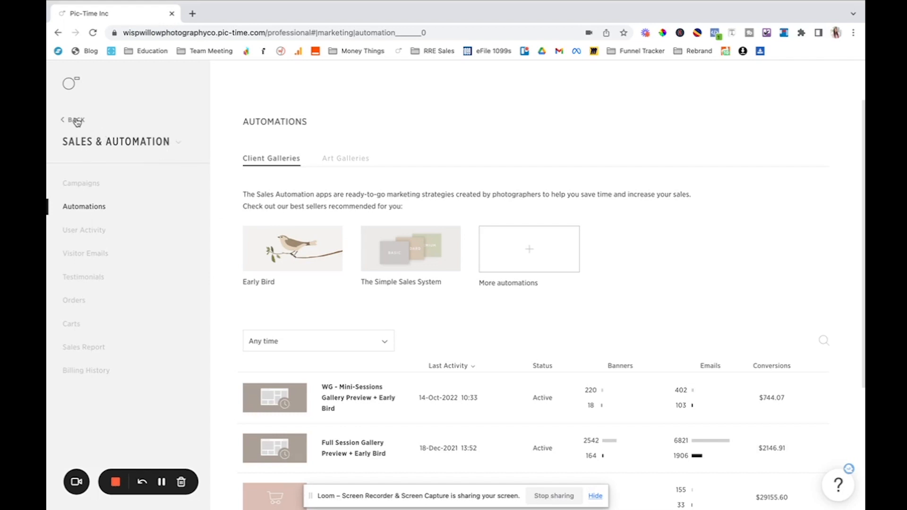
- Search galleries for 'team' and preview RRP TEAM RETREAT 2022 as a client
click(74, 120)
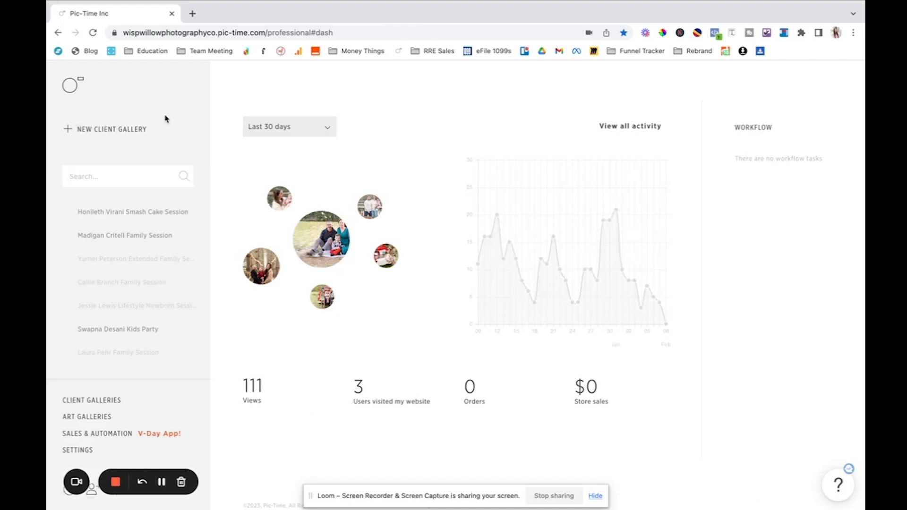
text(team)
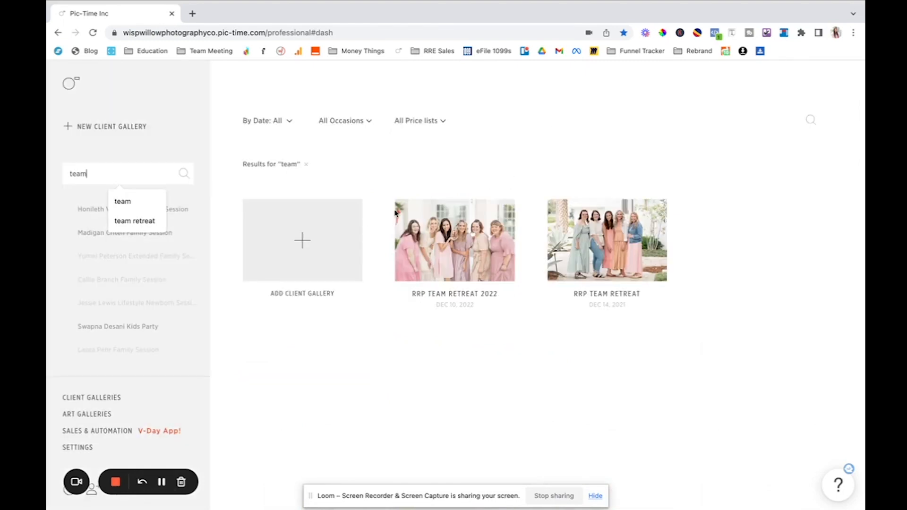
mouse_move(457, 241)
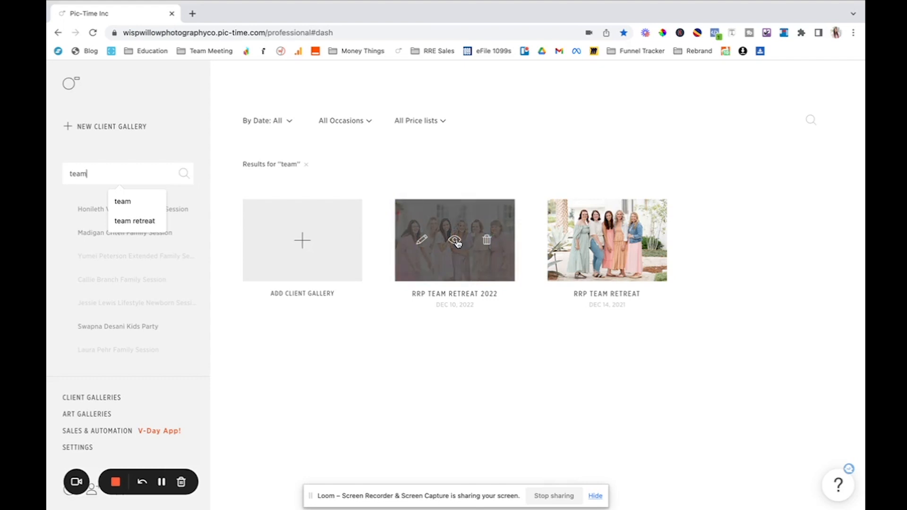
click(455, 241)
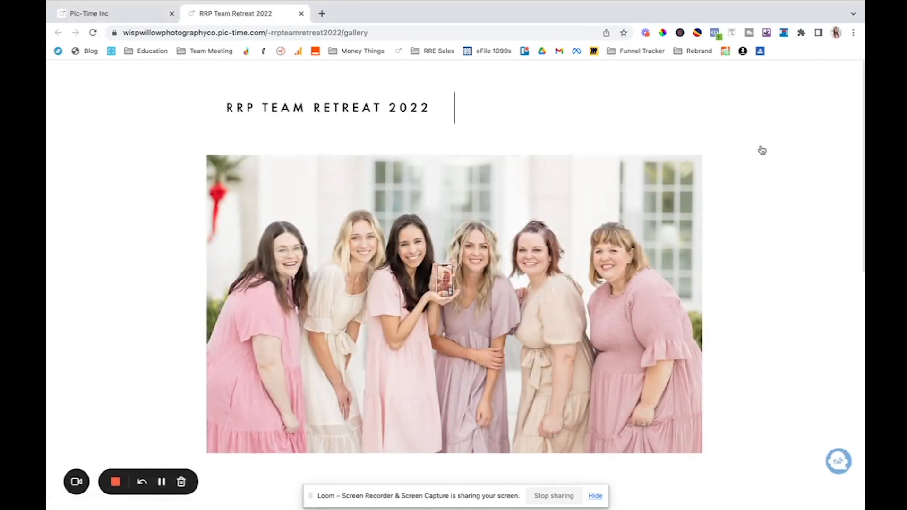
mouse_move(291, 207)
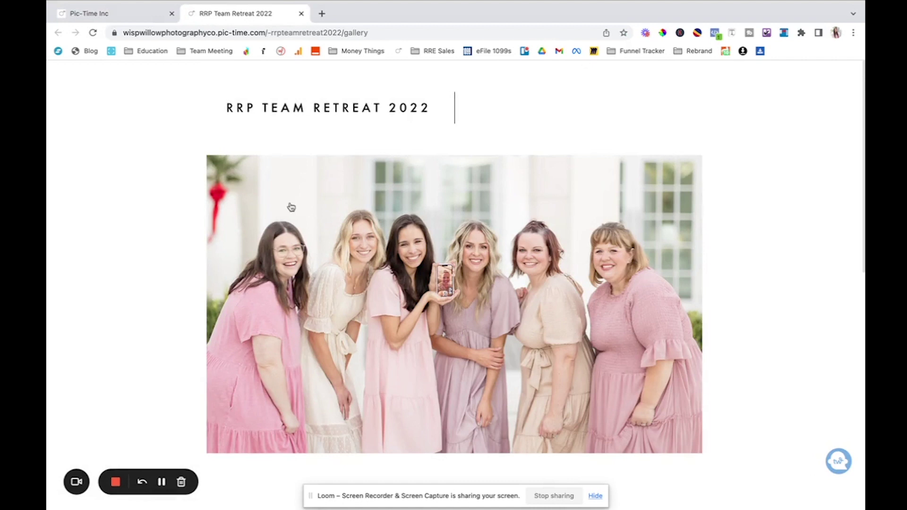
mouse_move(767, 270)
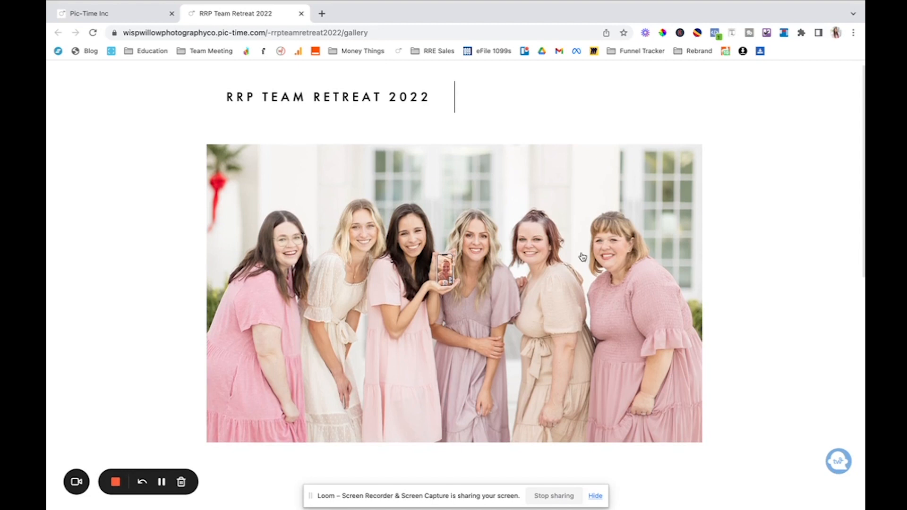
mouse_move(479, 315)
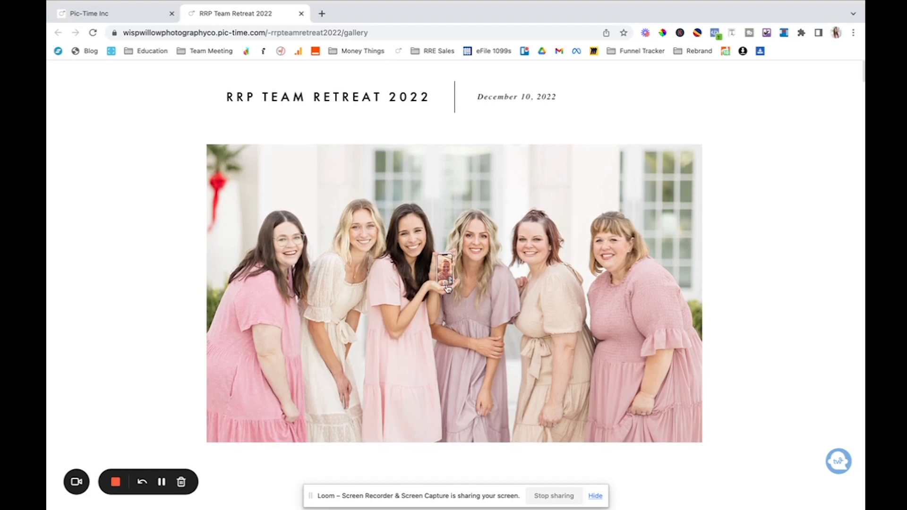
- Delete the 29-photo High-Res download item from the RRP Team Retreat 2022 cart
scroll(down, 3)
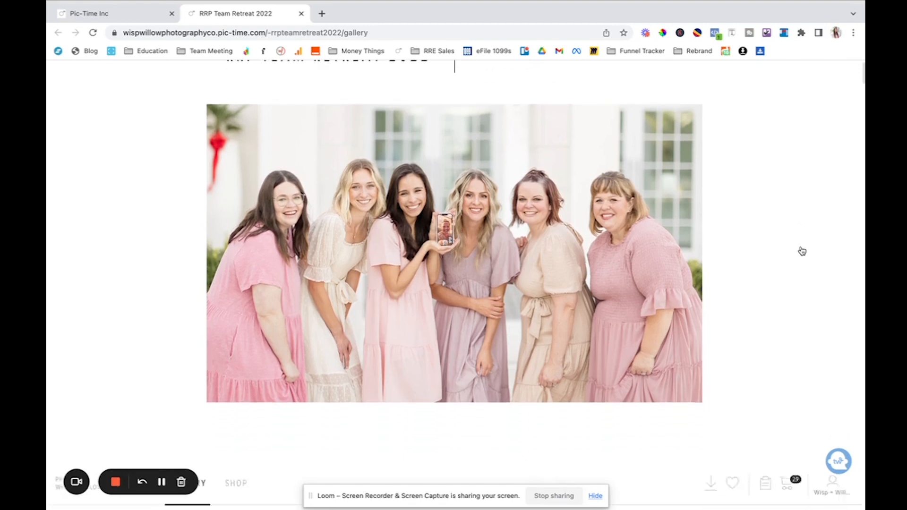
scroll(down, 3)
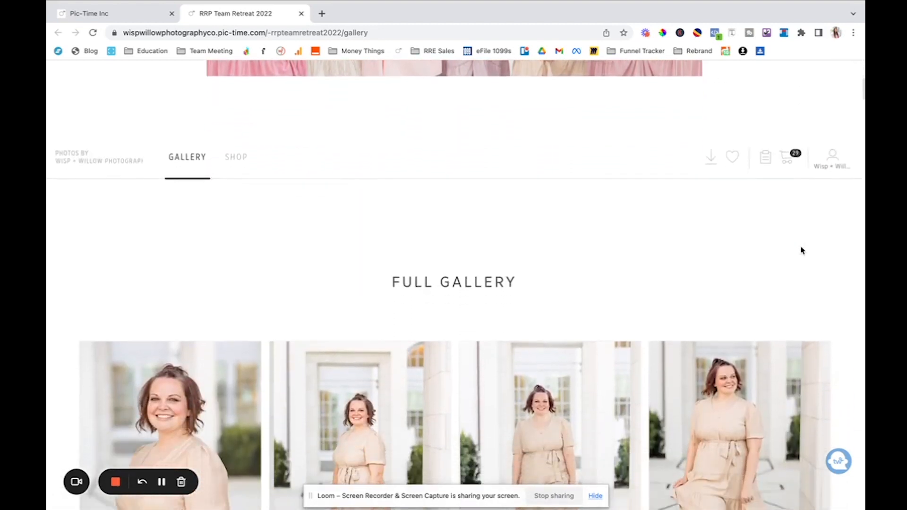
scroll(down, 3)
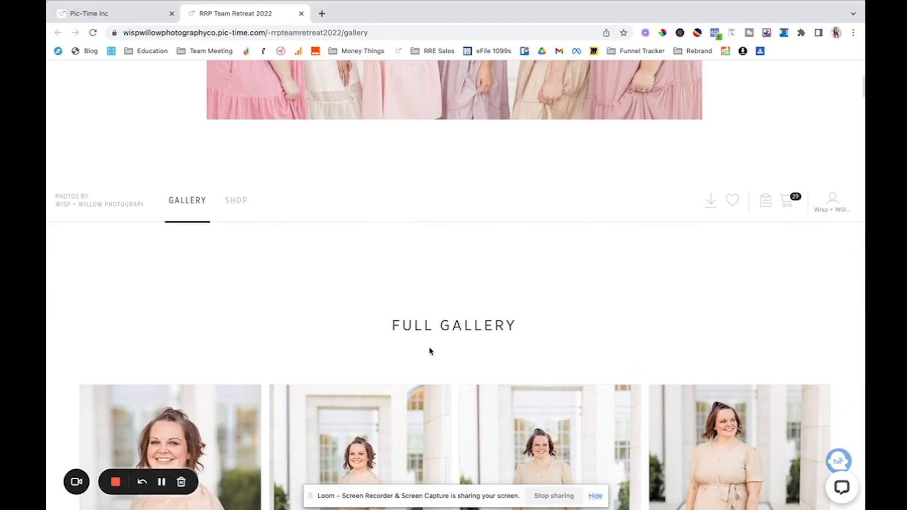
scroll(down, 3)
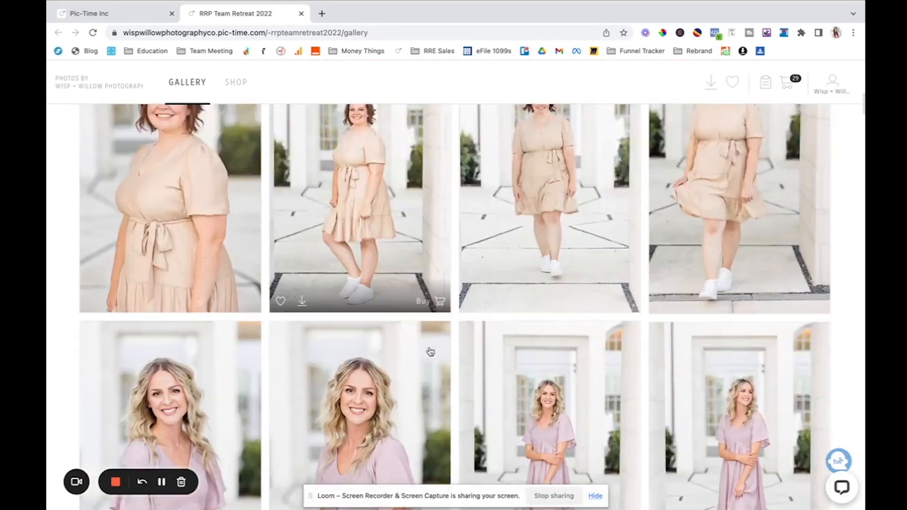
scroll(down, 3)
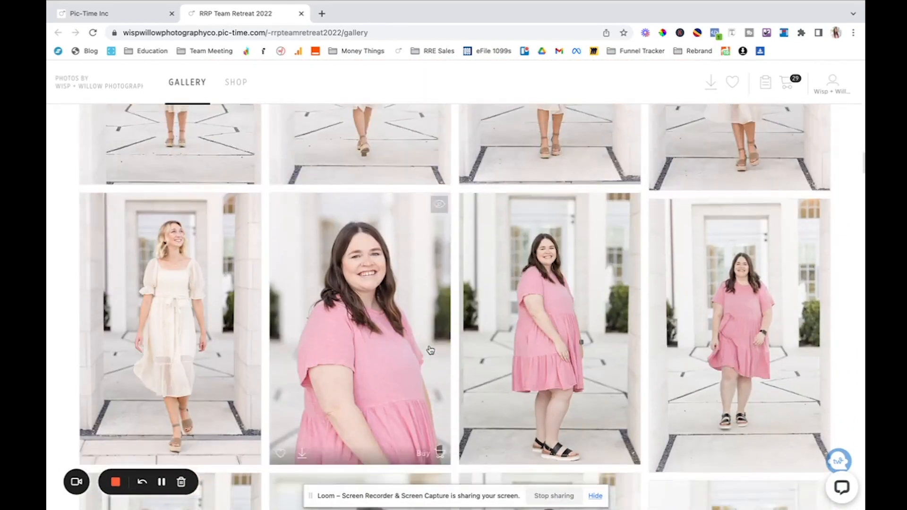
scroll(down, 3)
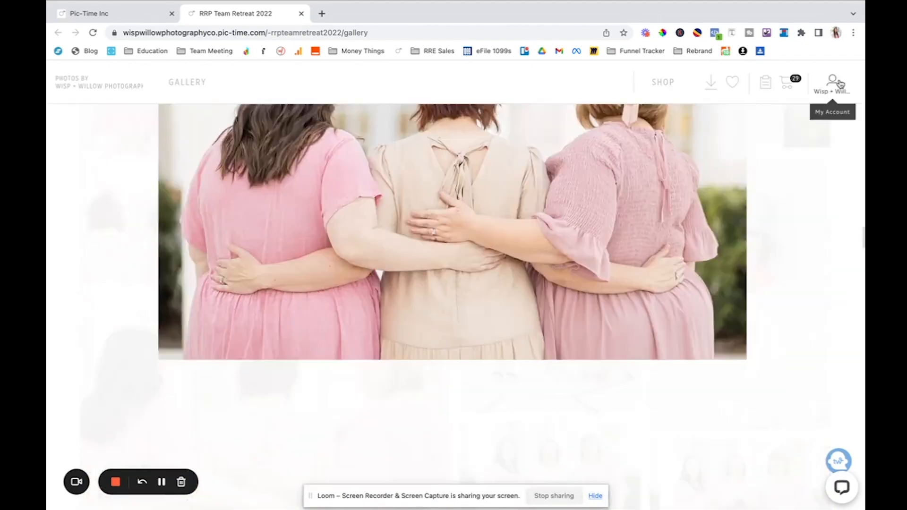
scroll(down, 3)
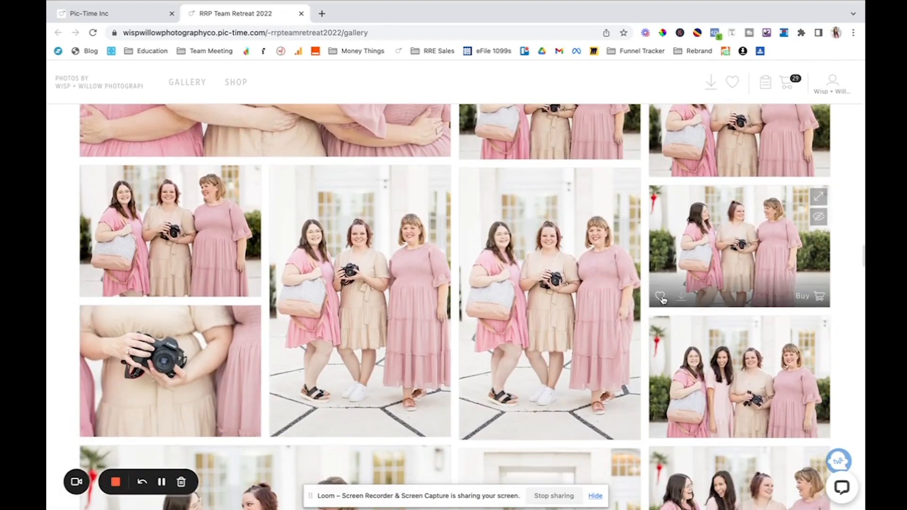
mouse_move(819, 293)
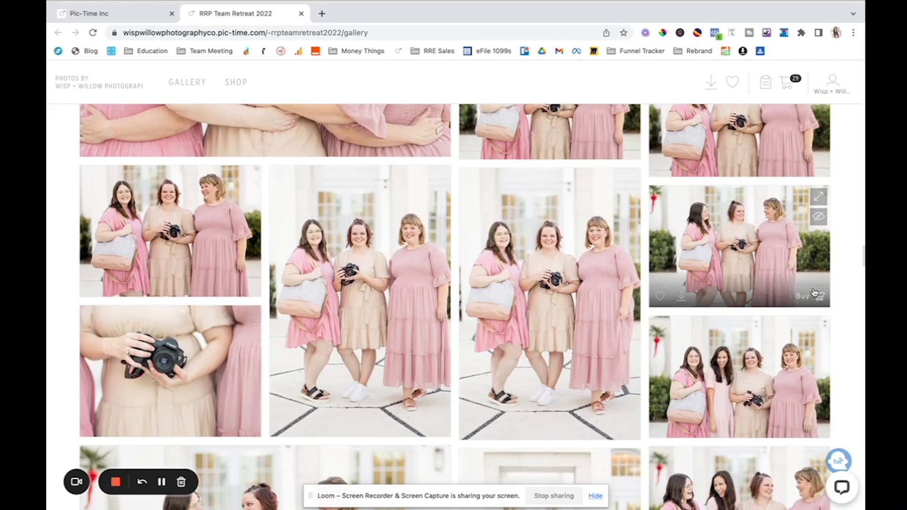
mouse_move(788, 82)
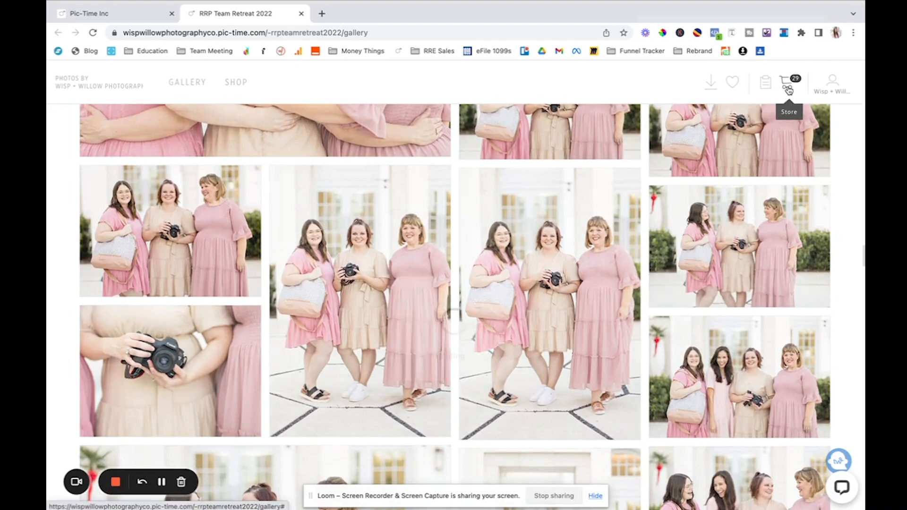
click(789, 81)
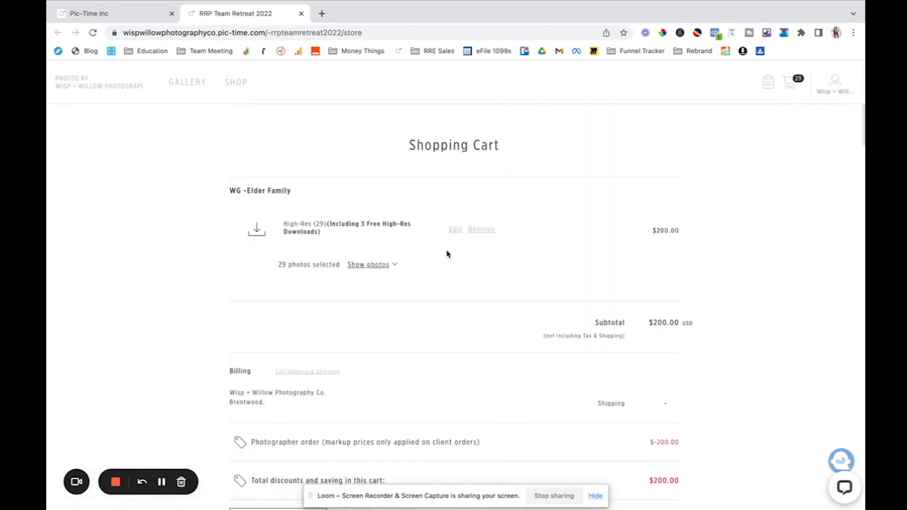
click(481, 229)
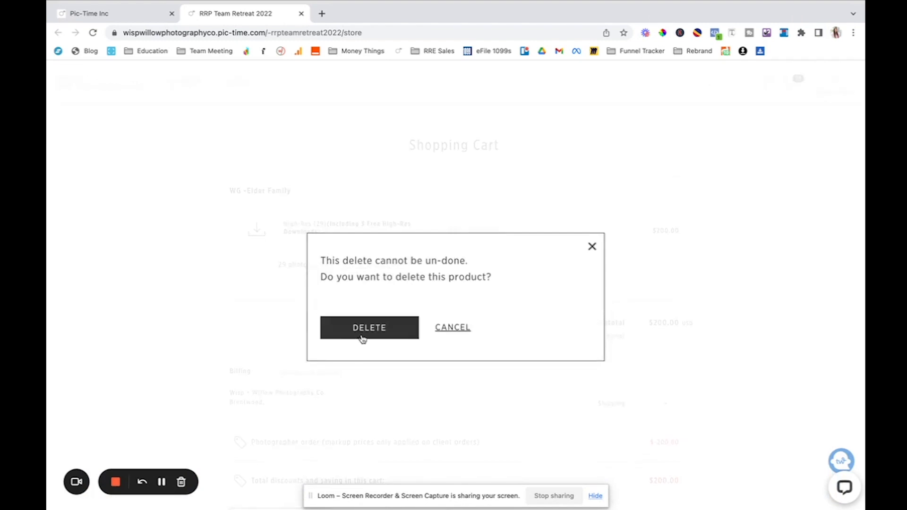
click(369, 327)
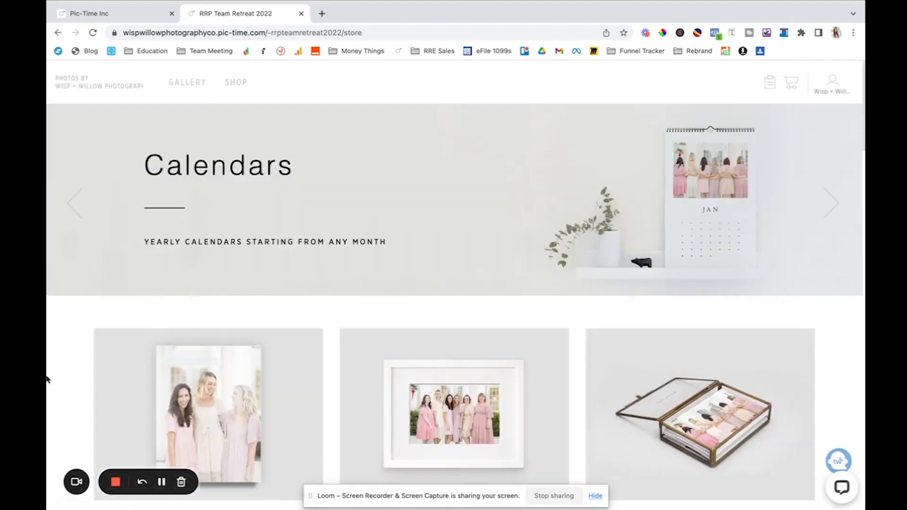
scroll(down, 3)
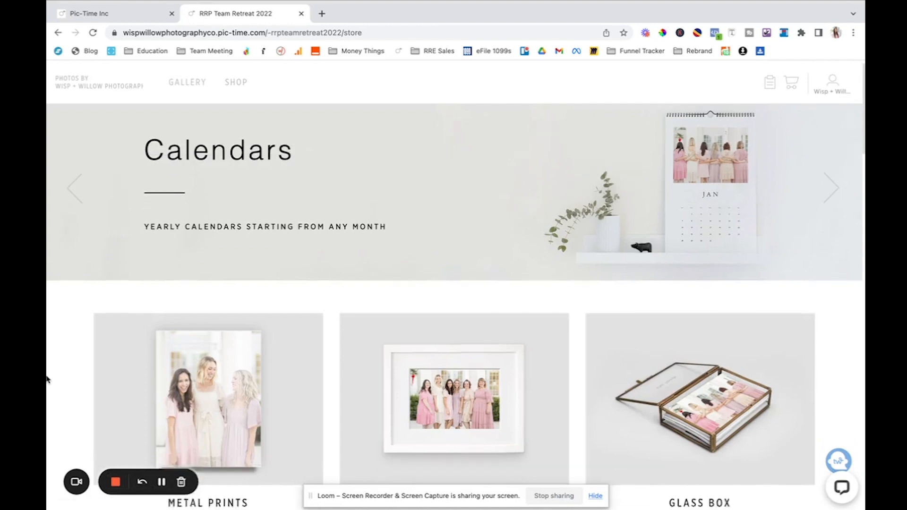
scroll(down, 3)
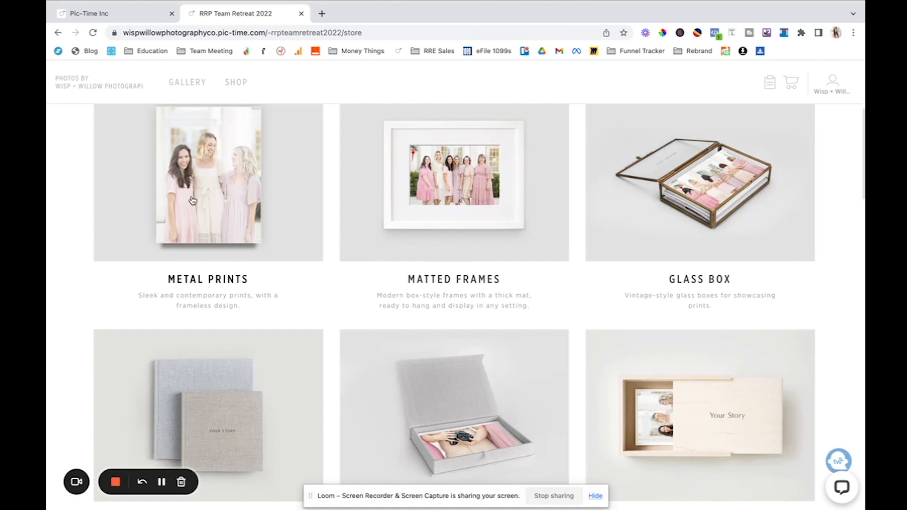
mouse_move(841, 210)
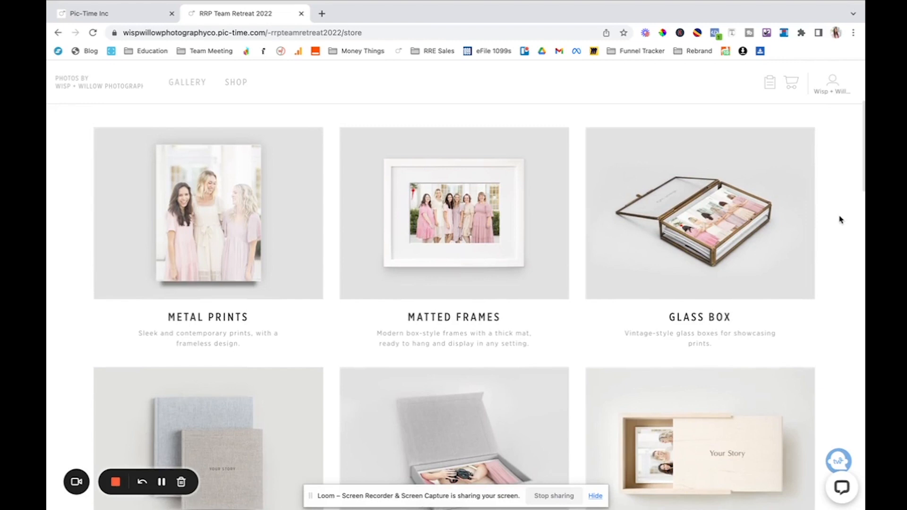
mouse_move(823, 222)
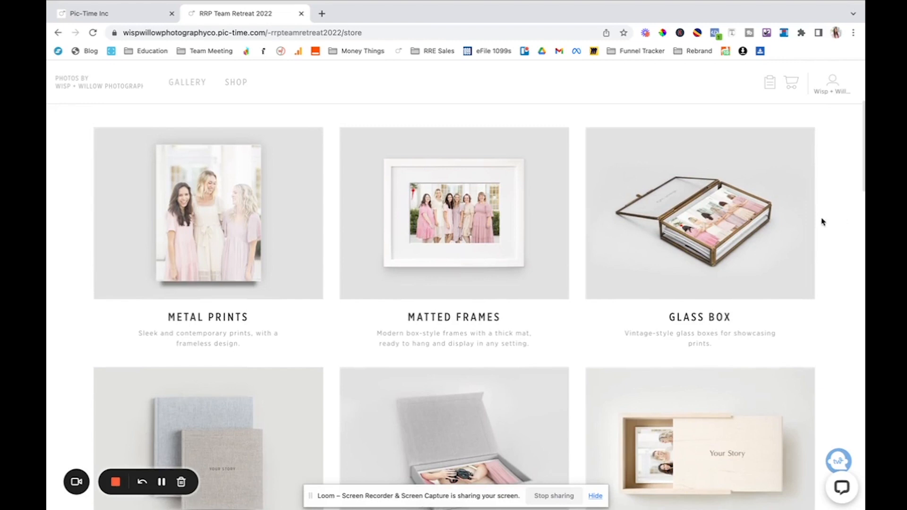
scroll(down, 3)
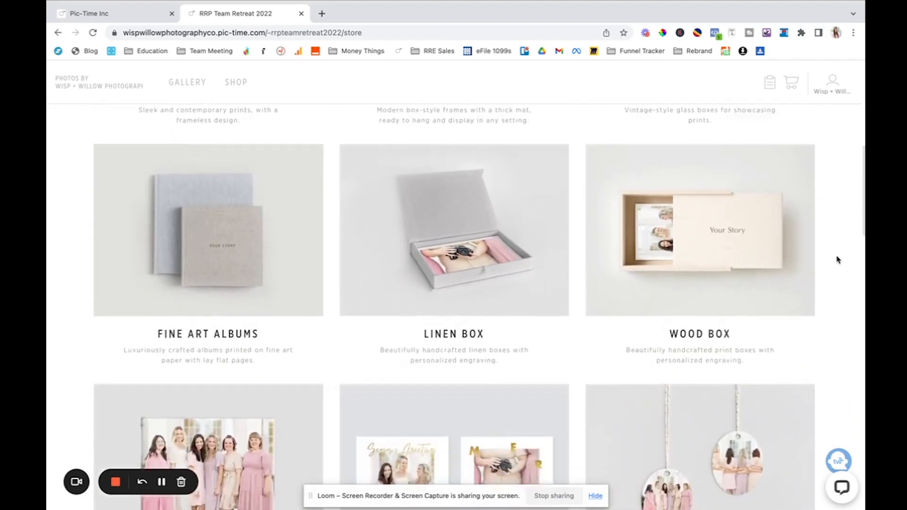
scroll(down, 3)
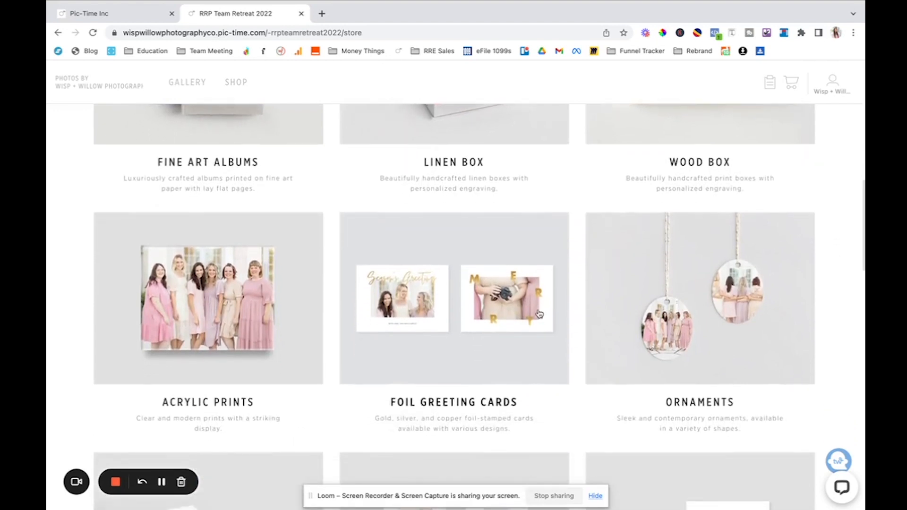
mouse_move(543, 311)
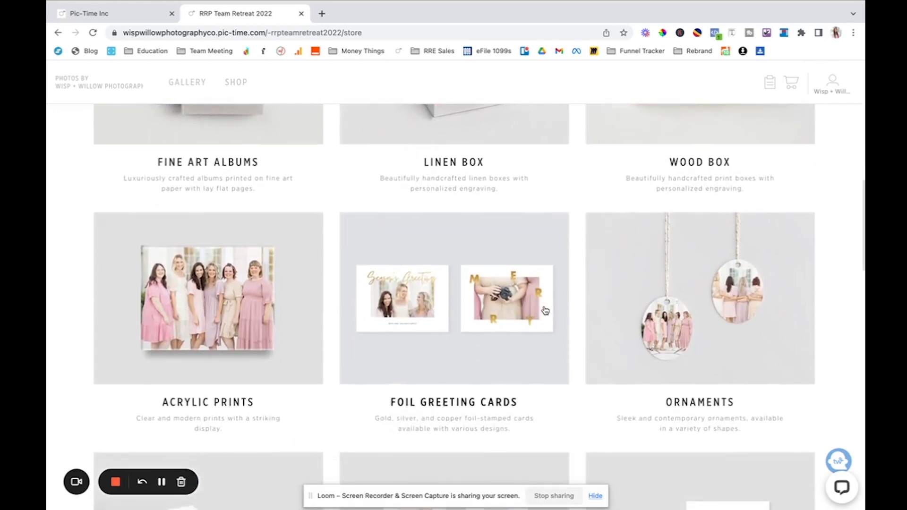
scroll(down, 3)
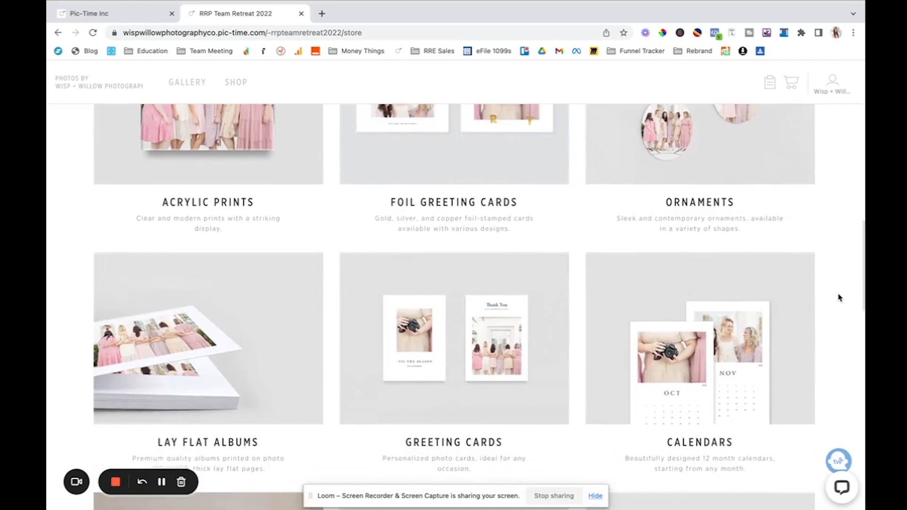
scroll(down, 3)
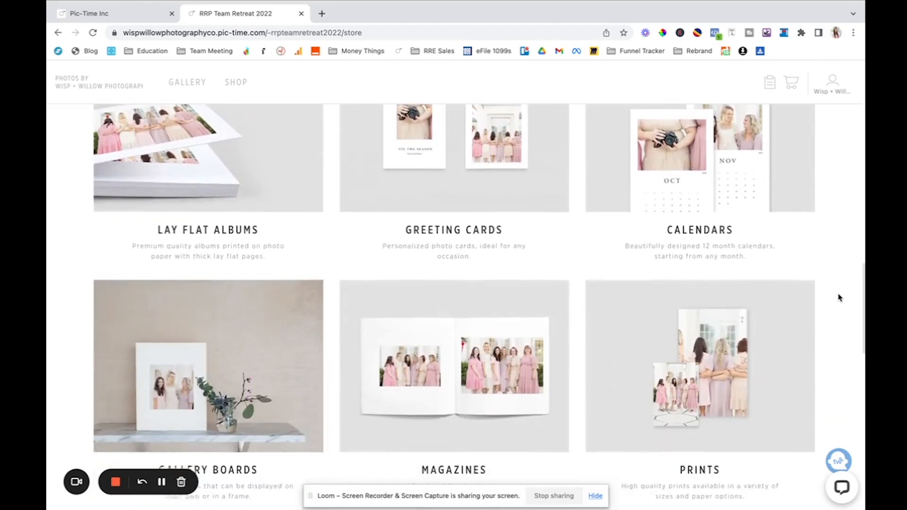
scroll(down, 3)
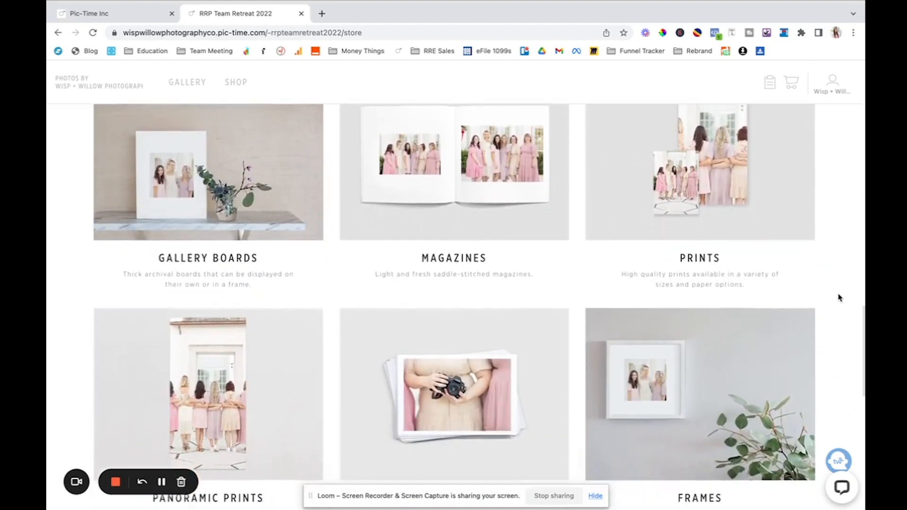
scroll(down, 3)
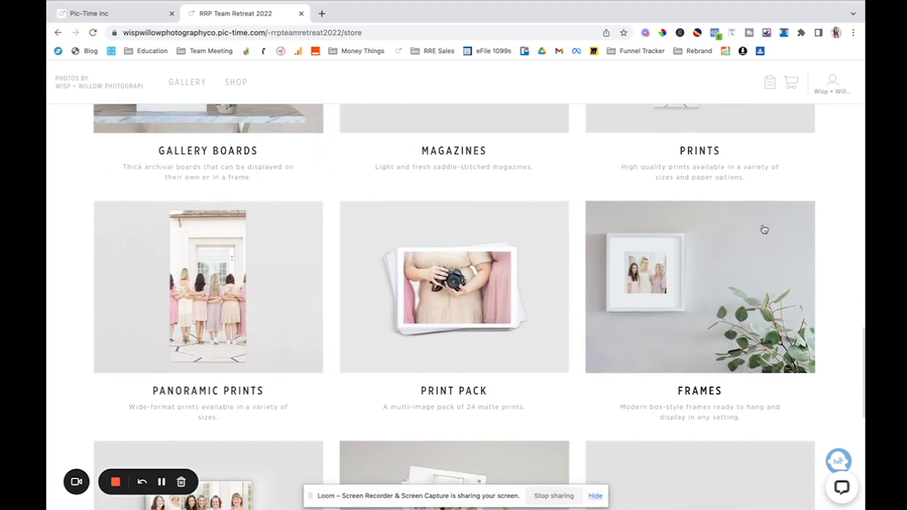
scroll(down, 3)
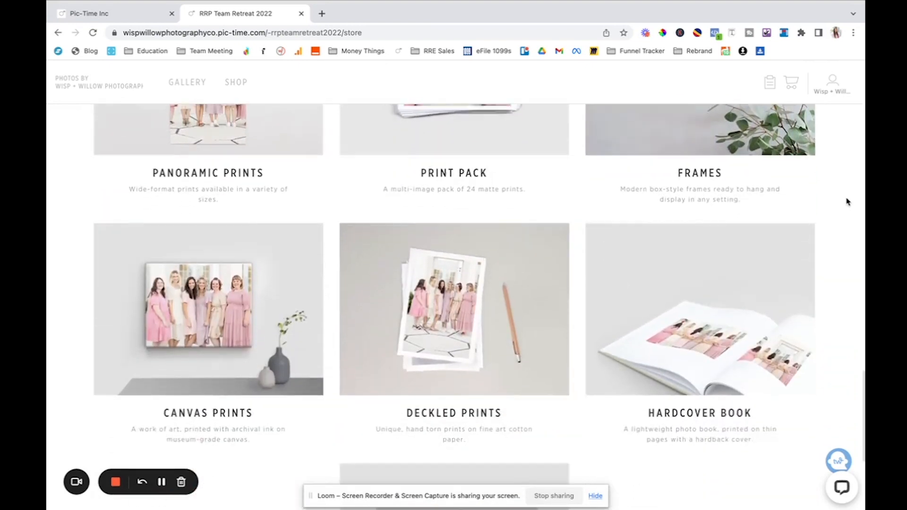
scroll(down, 3)
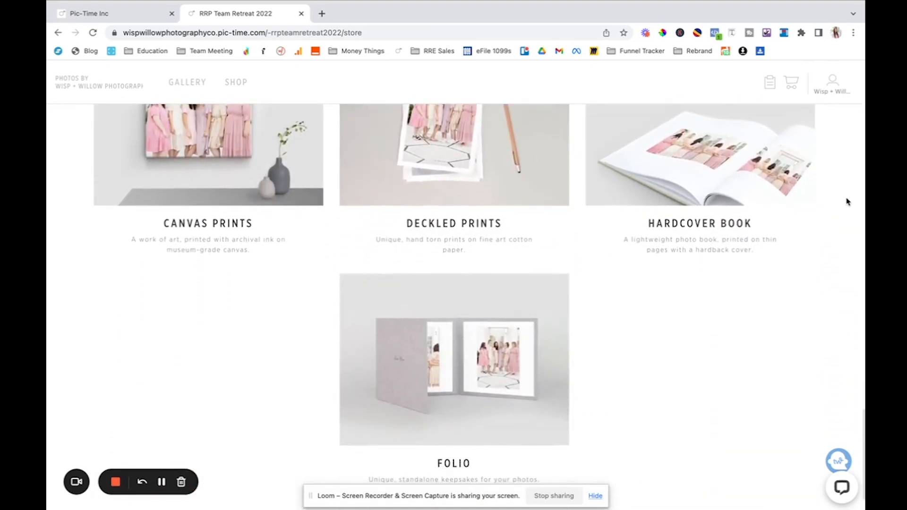
scroll(down, 3)
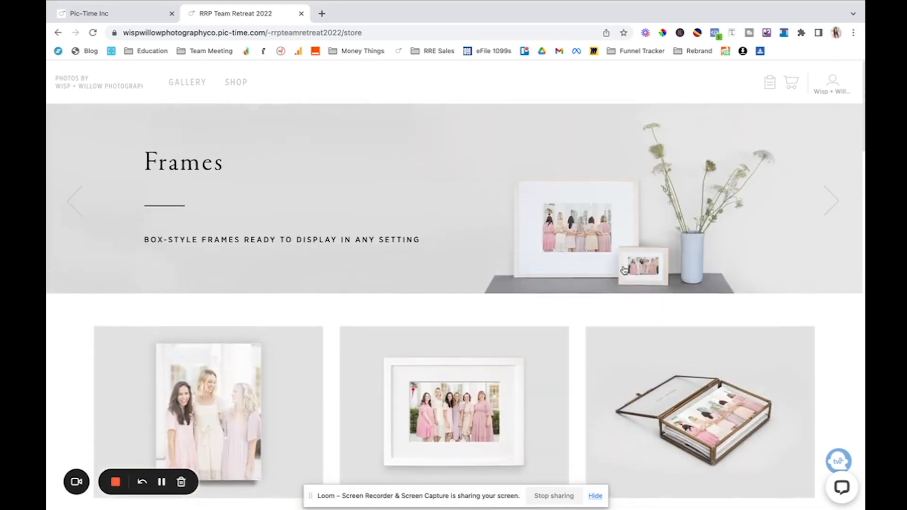
scroll(down, 3)
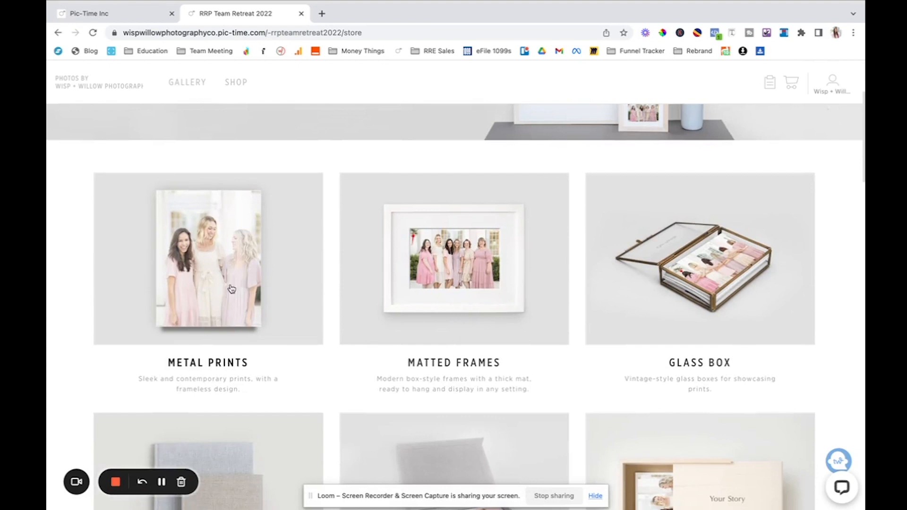
scroll(down, 3)
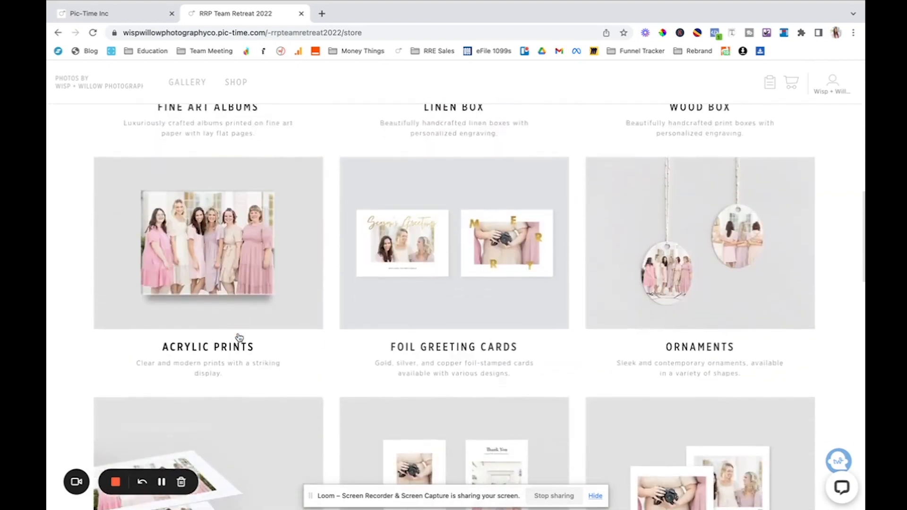
scroll(down, 3)
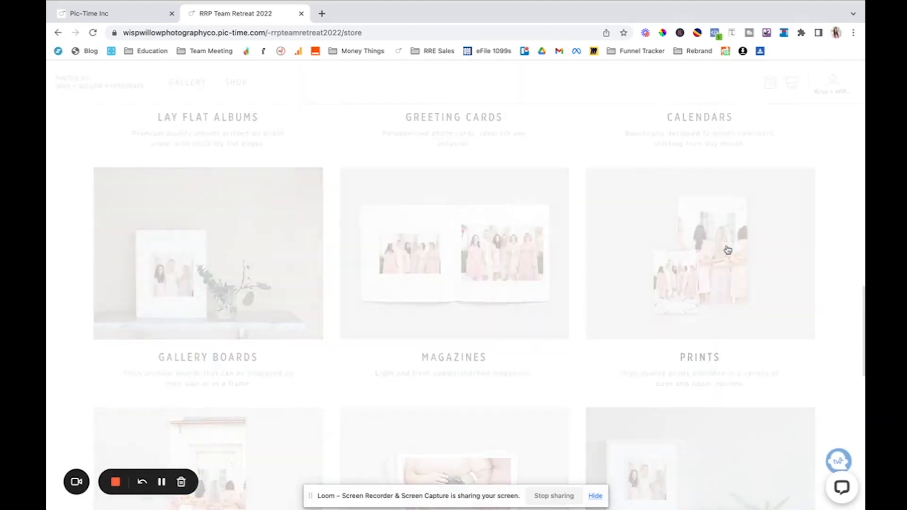
- View the Prints page's size, paper, border and photo options, then return to the gallery
click(722, 248)
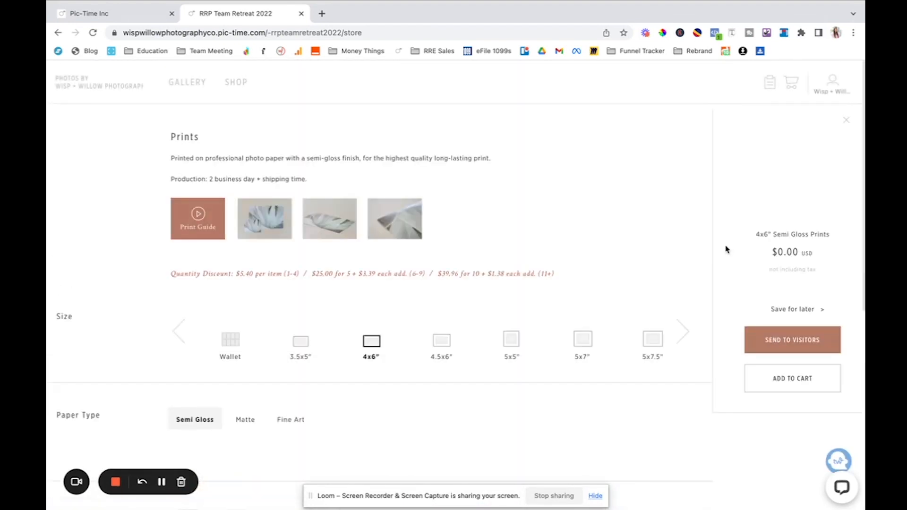
mouse_move(295, 269)
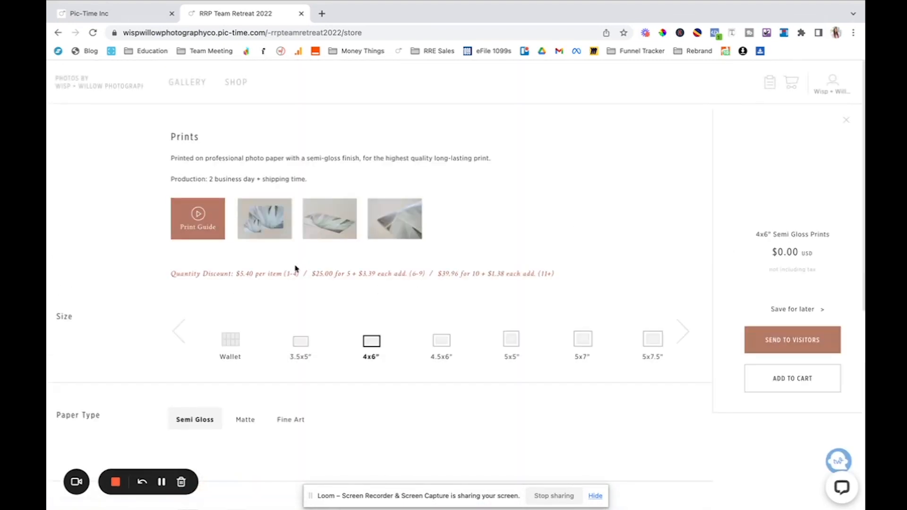
scroll(down, 3)
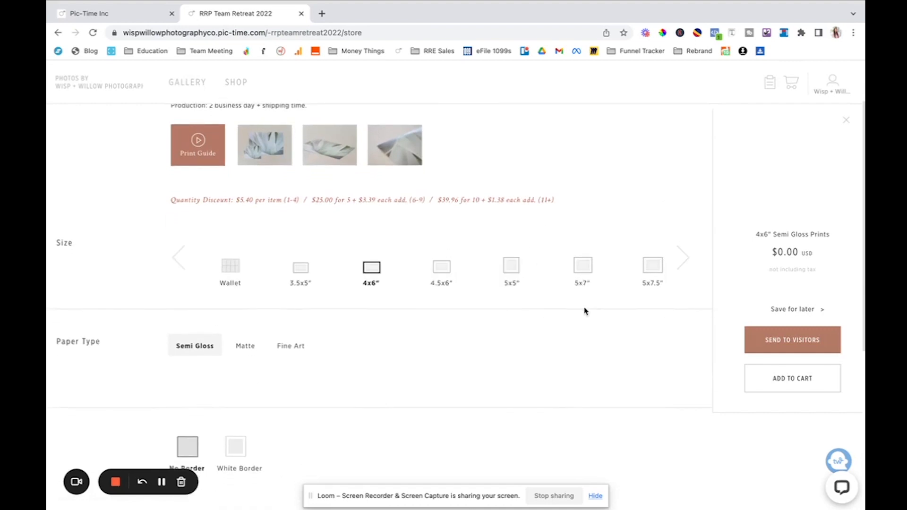
scroll(down, 3)
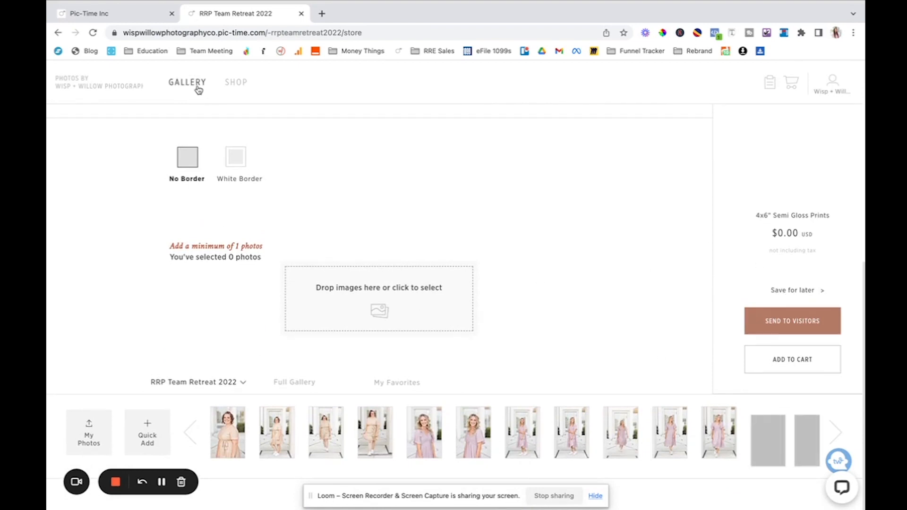
click(187, 82)
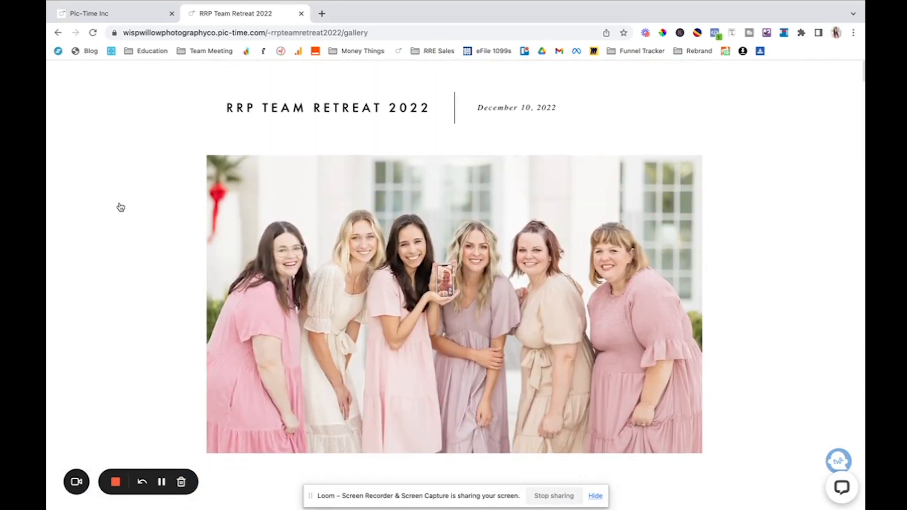
mouse_move(123, 204)
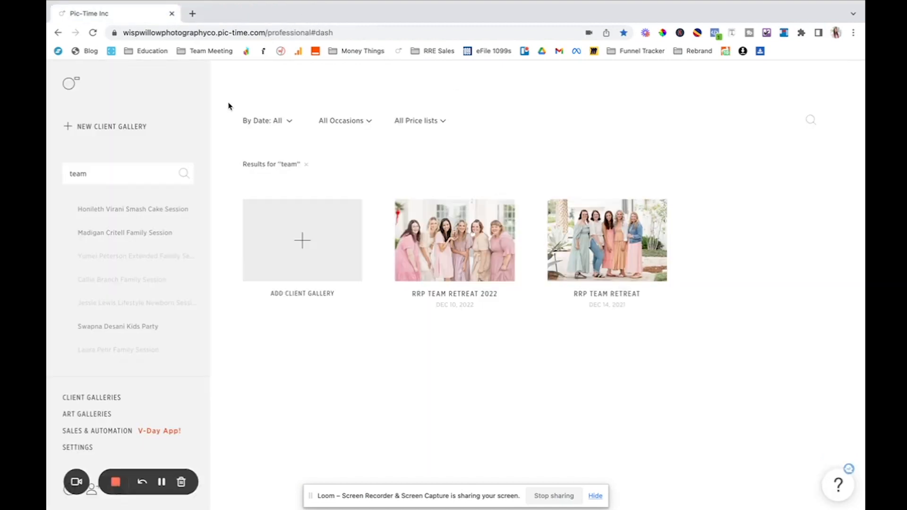
mouse_move(215, 122)
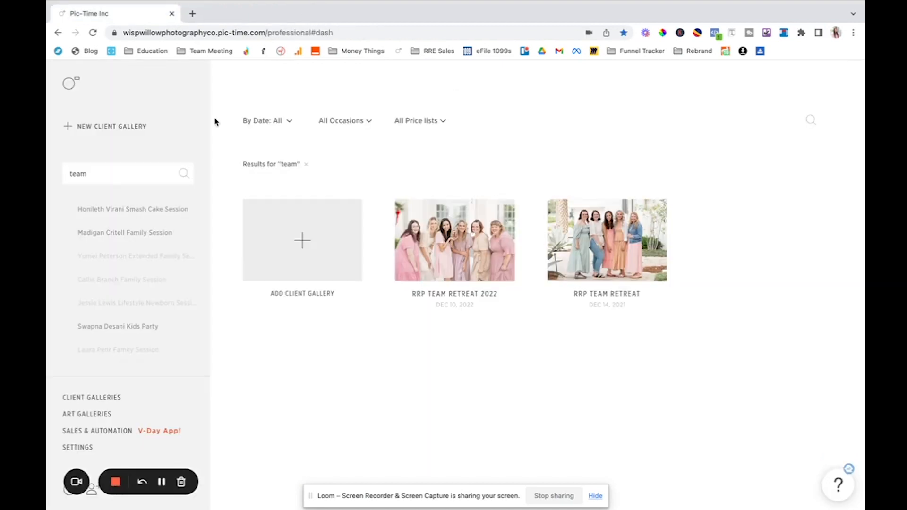